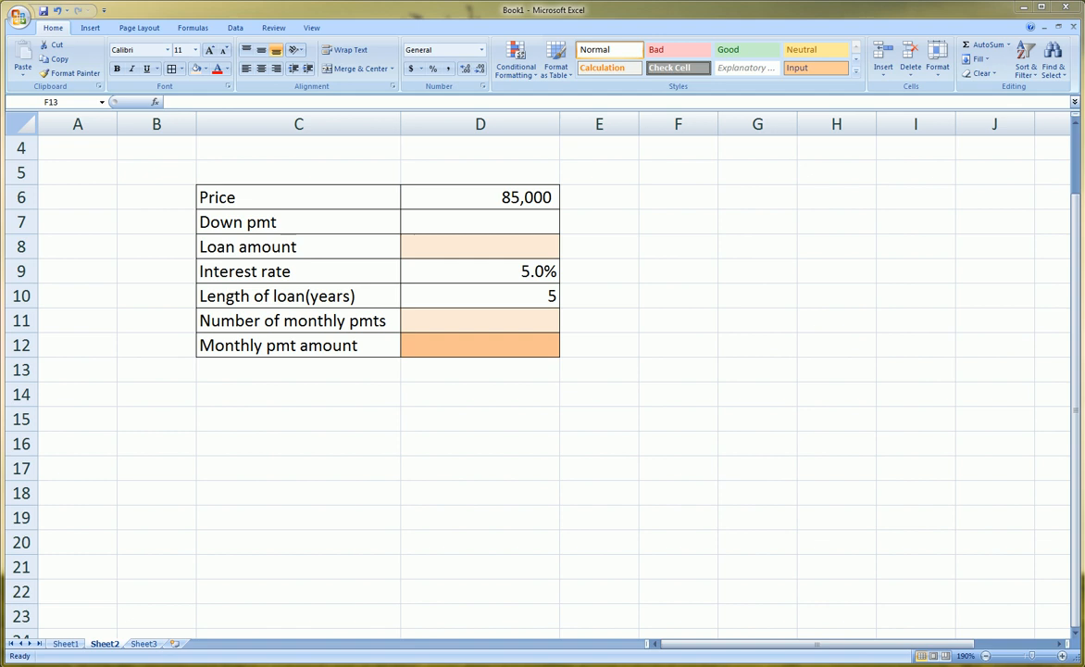
mouse_move(748, 157)
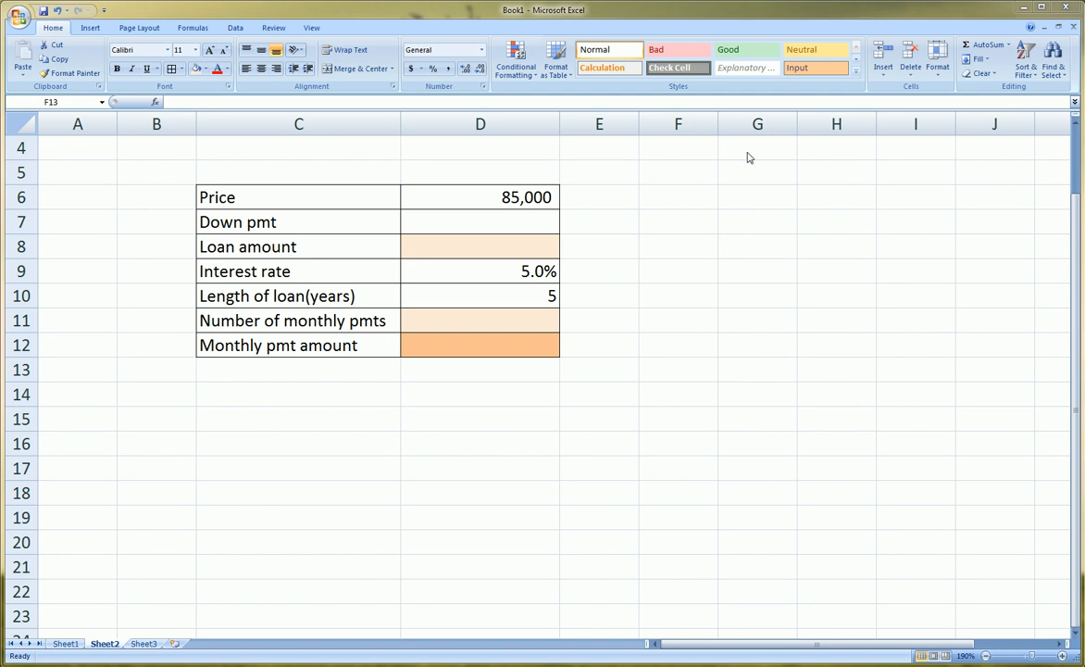
Step: Select the Down pmt cell D7 to enter the 15,000 down payment
left_click(480, 196)
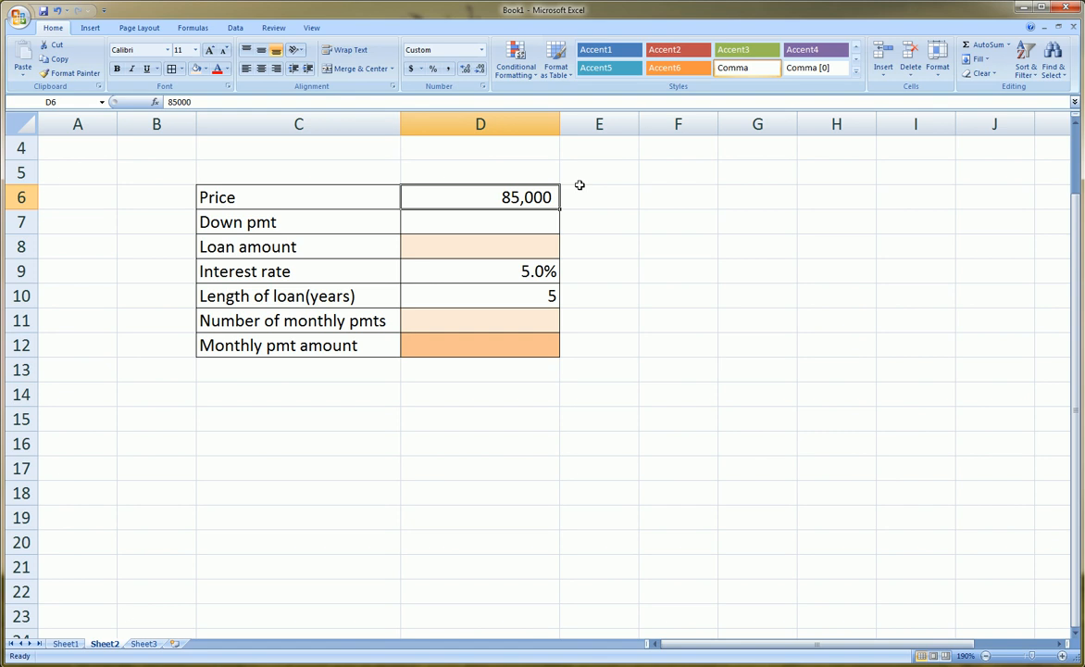
mouse_move(557, 177)
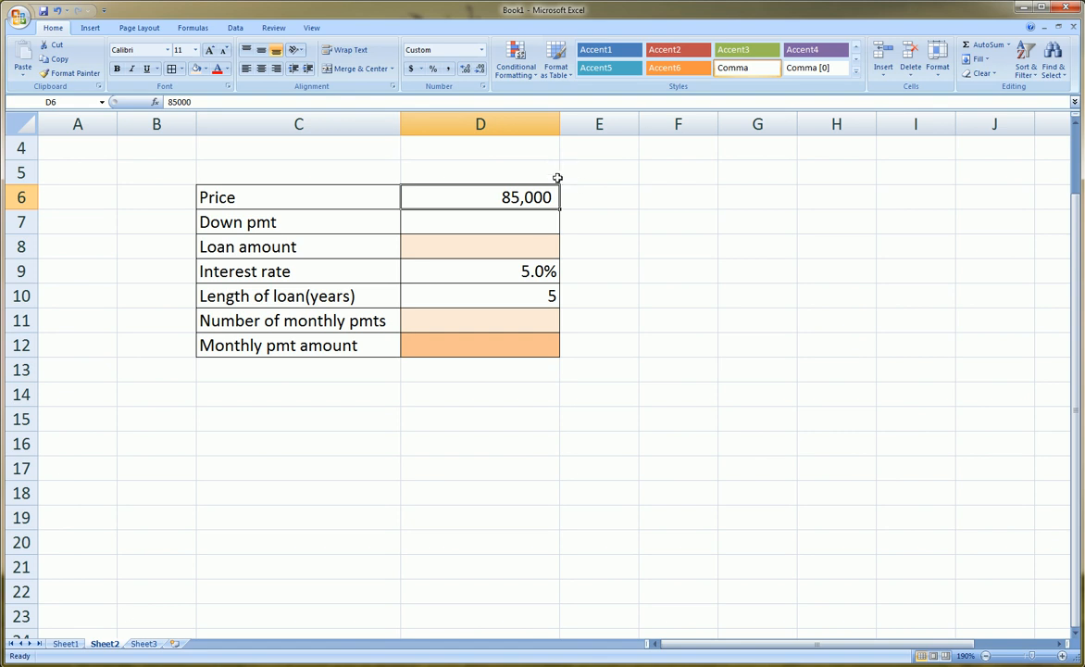
mouse_move(537, 220)
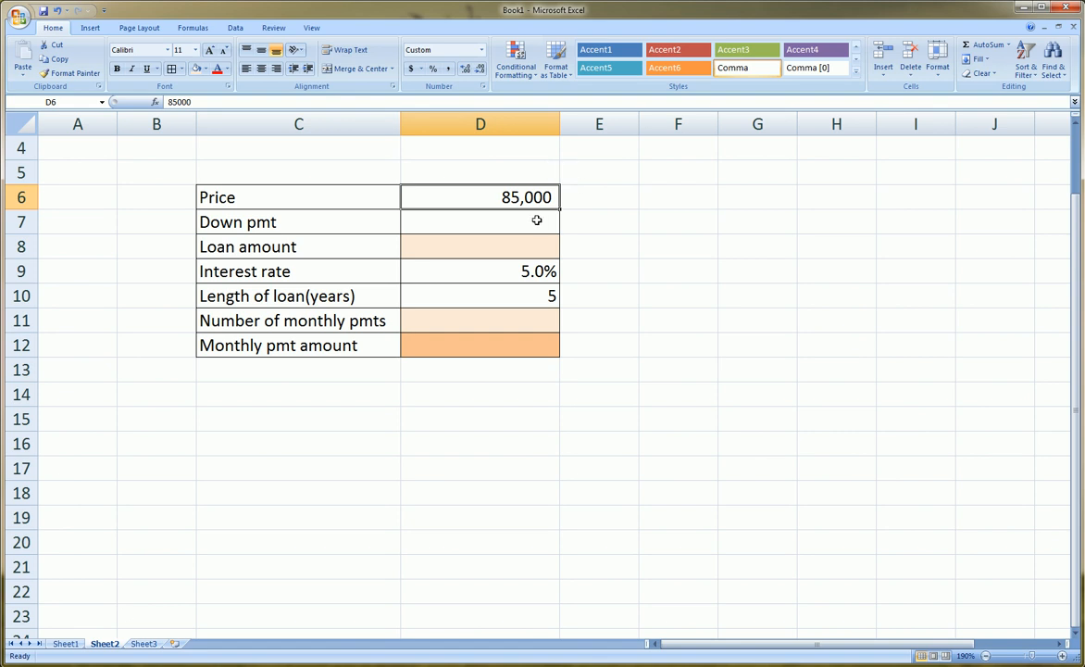
left_click(480, 222)
type("15,000")
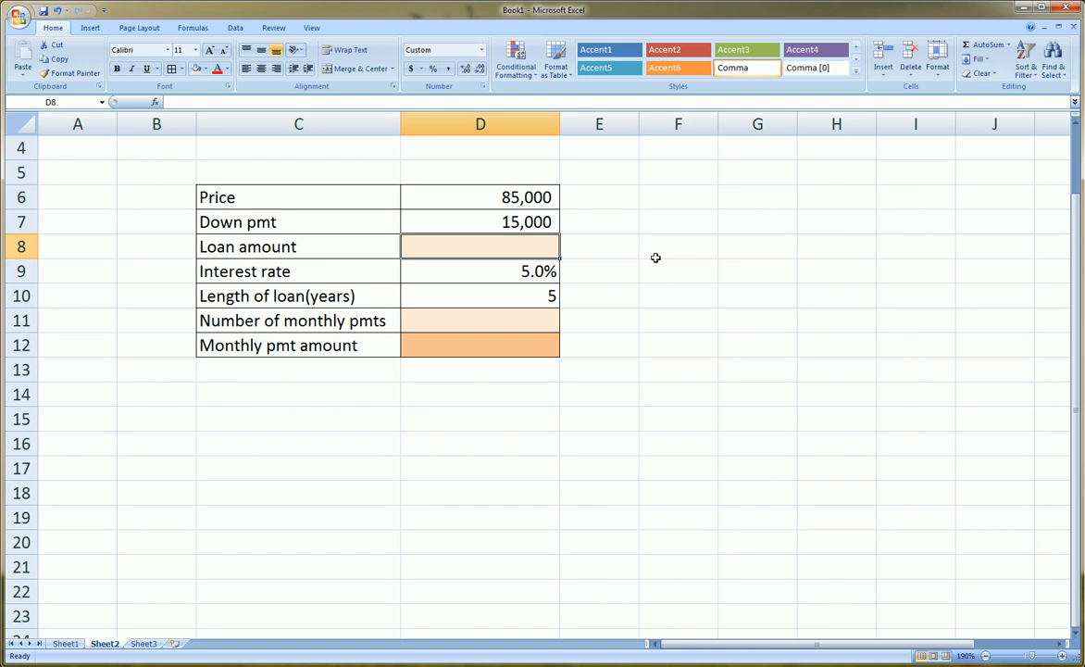
Step: Enter the loan amount in D8 as price minus down payment (D6-D7), giving 70,000
type("=D6")
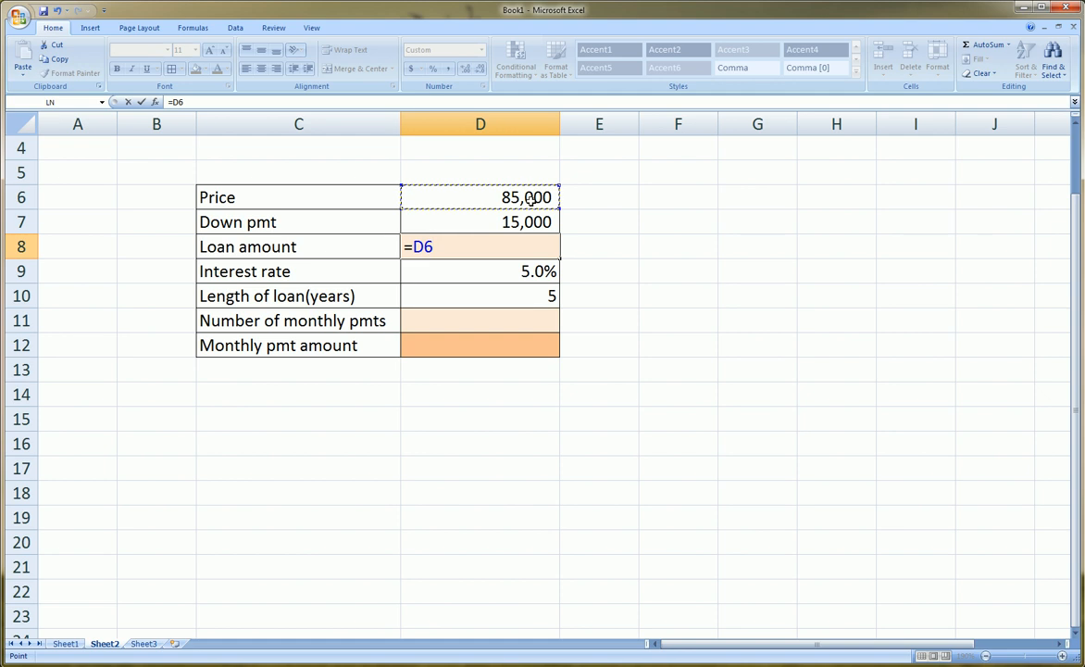
type("-")
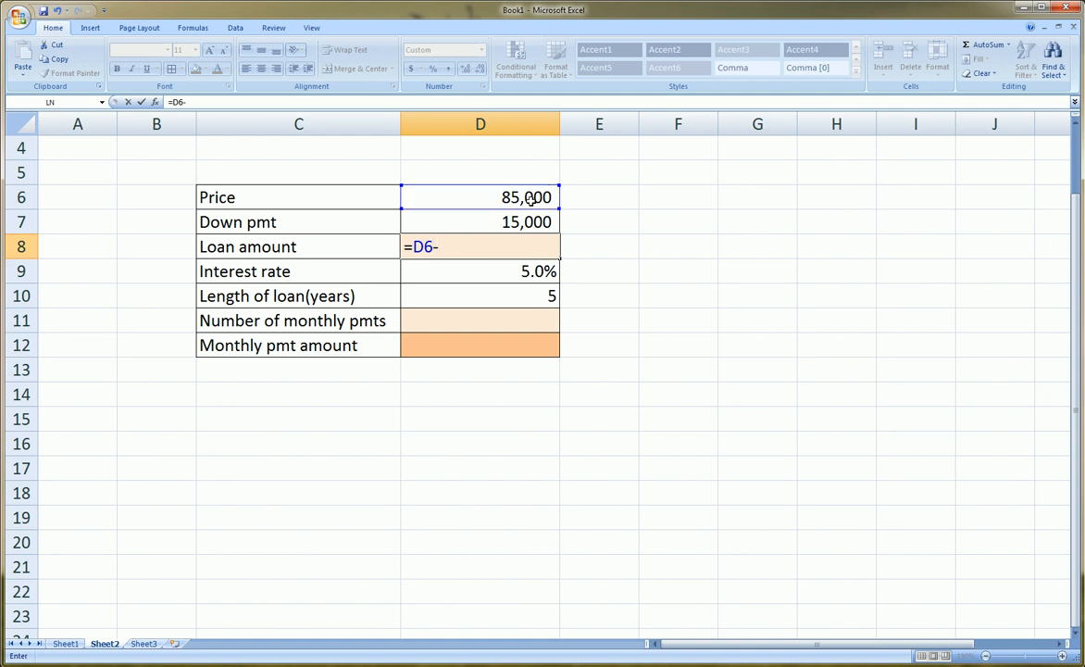
left_click(480, 222)
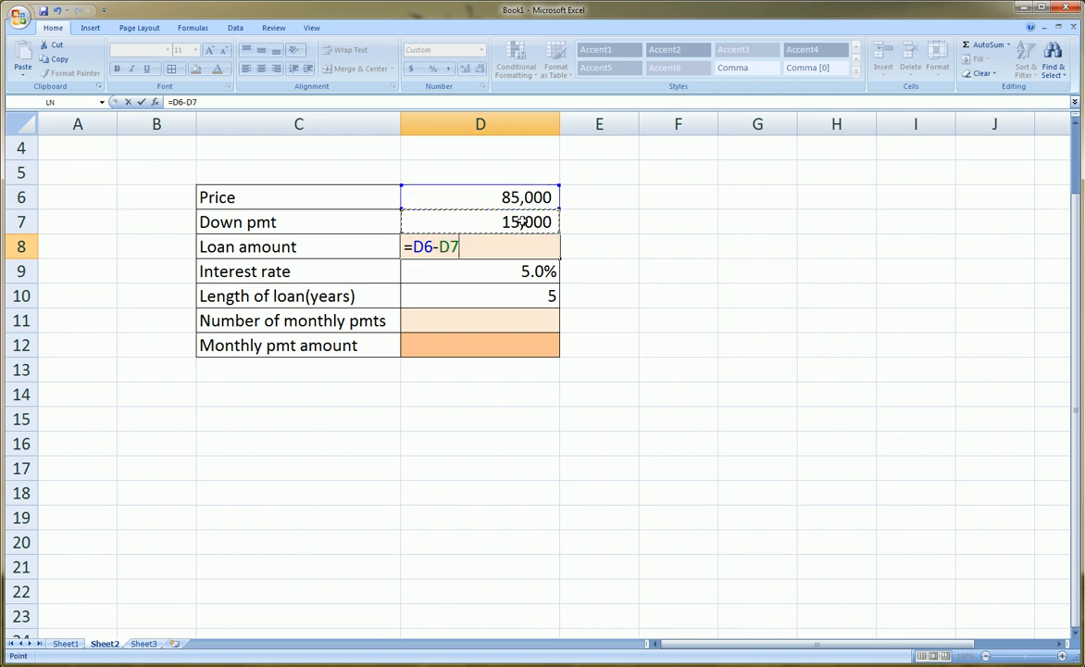
key("Return")
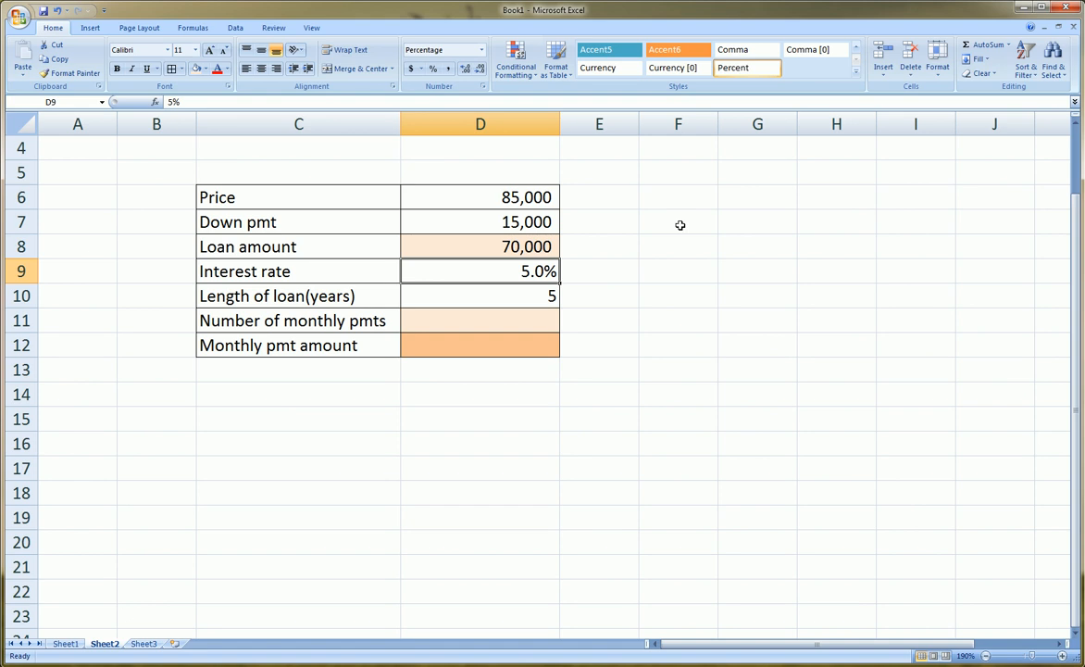
mouse_move(376, 265)
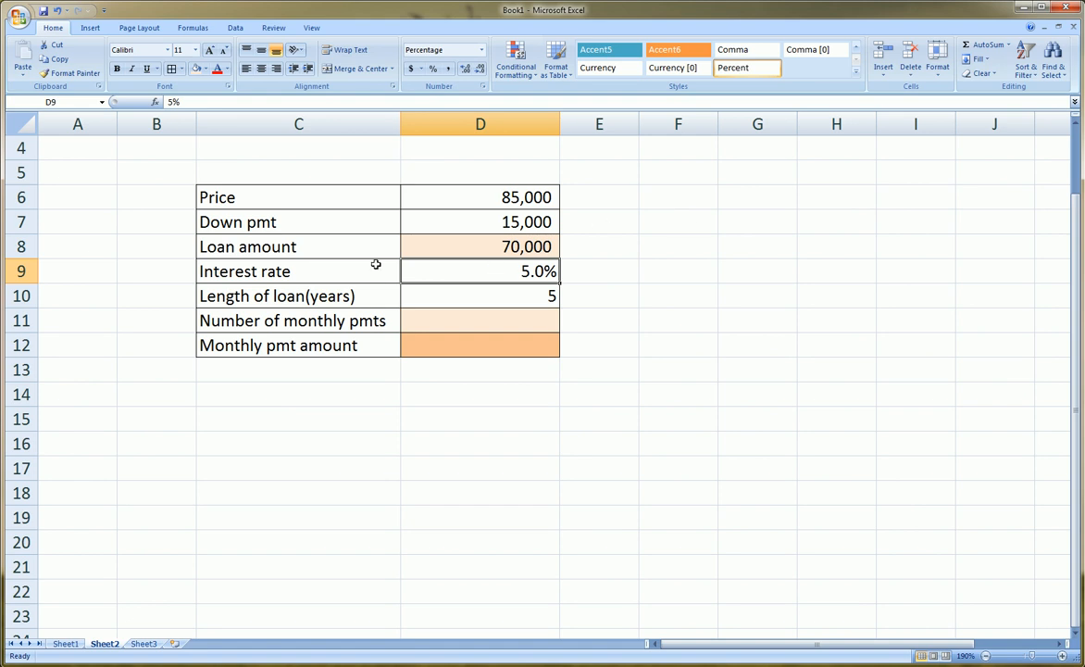
mouse_move(448, 270)
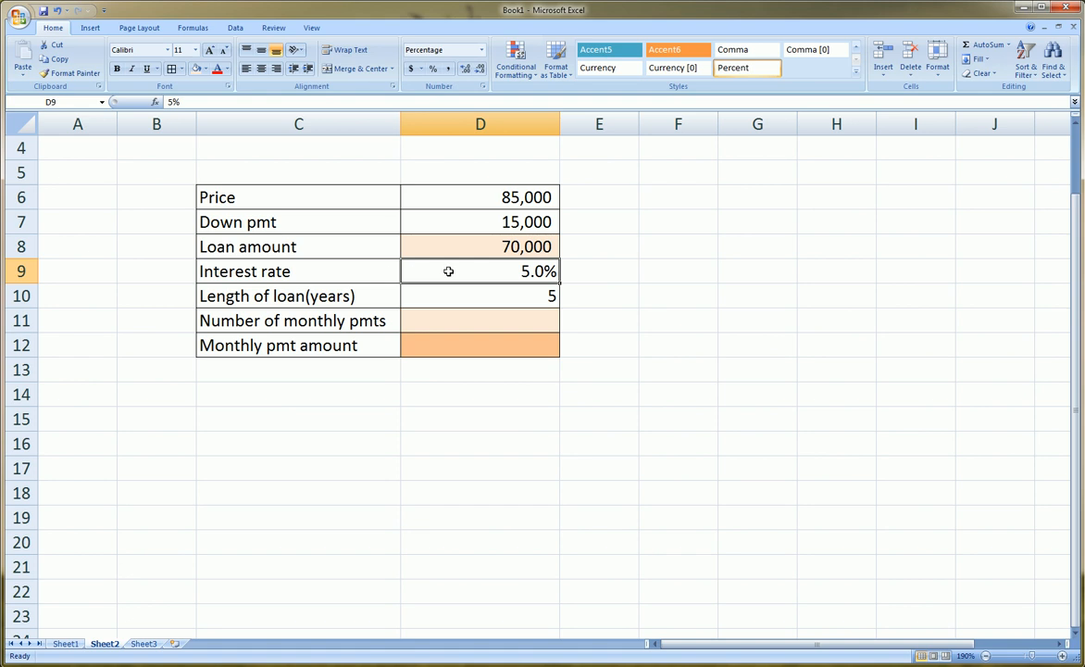
Step: Review the loan amount formula, 5.0% interest rate and 5-year loan length entries
left_click(479, 246)
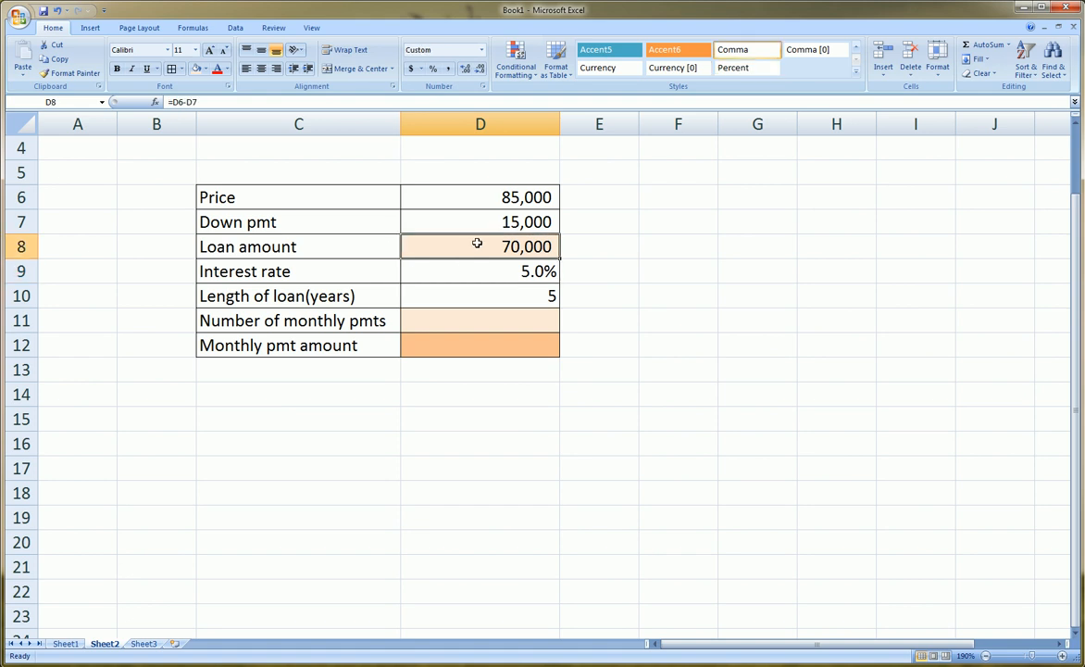
left_click(479, 270)
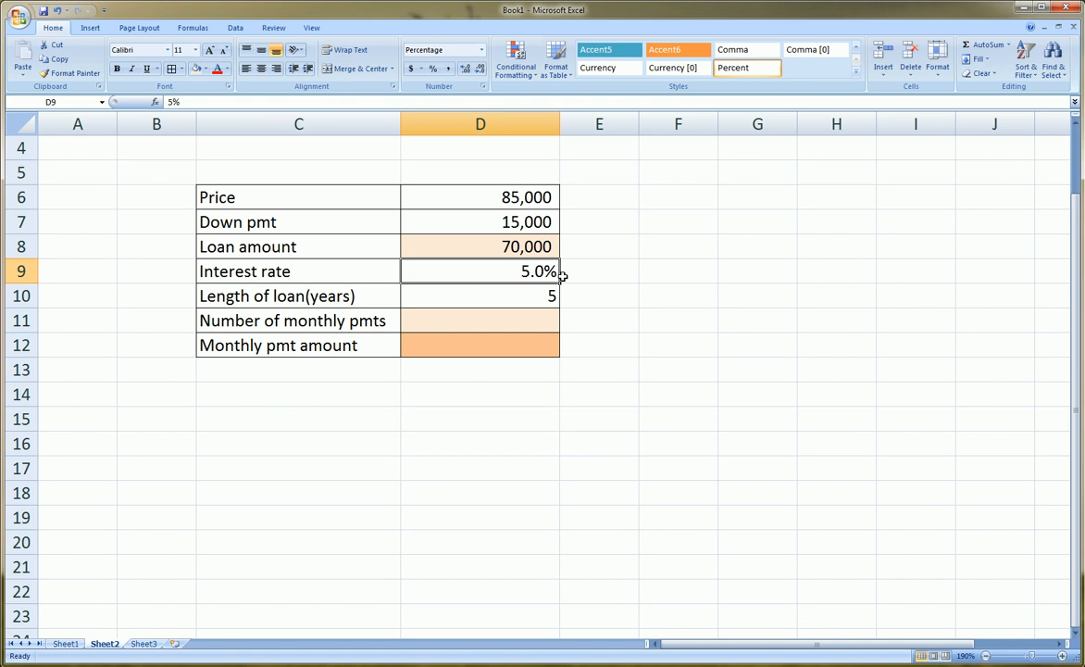
mouse_move(259, 295)
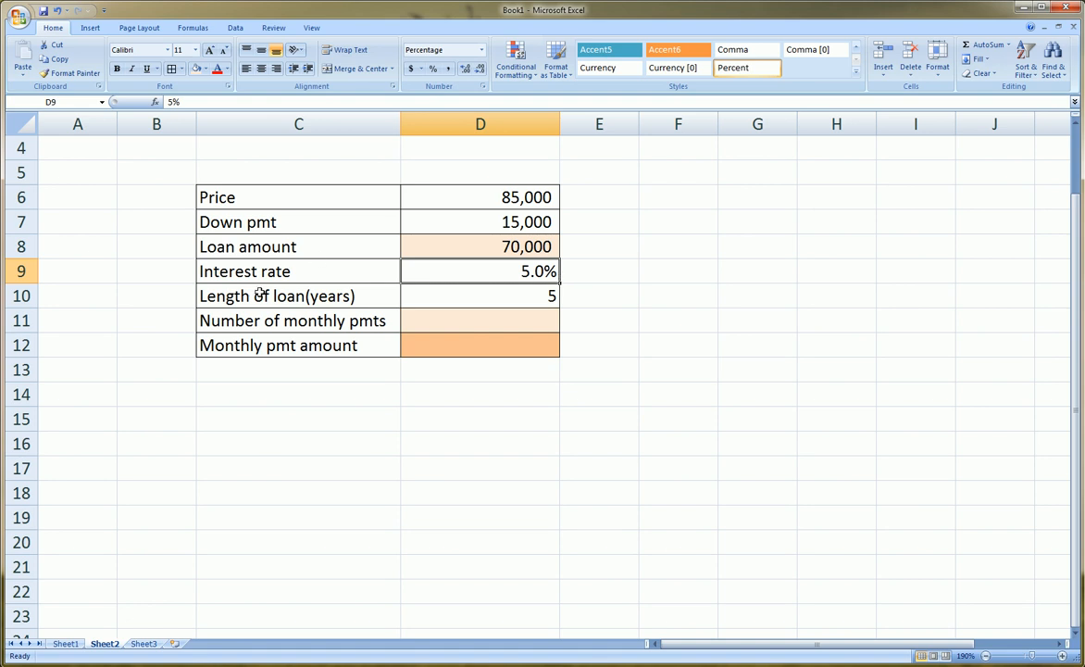
left_click(298, 296)
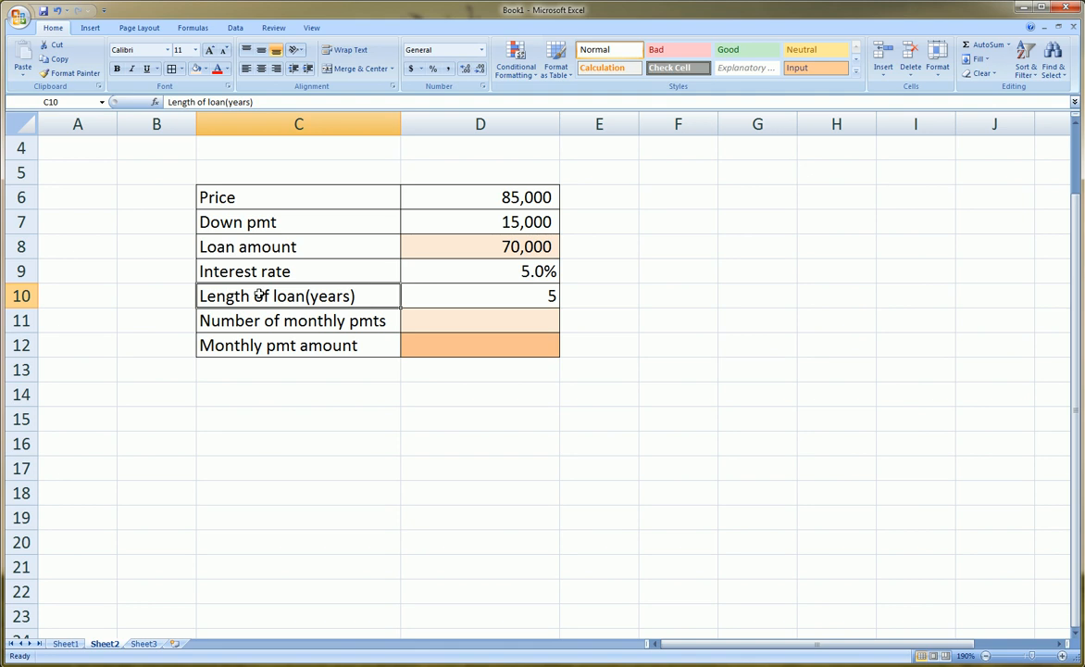
mouse_move(519, 296)
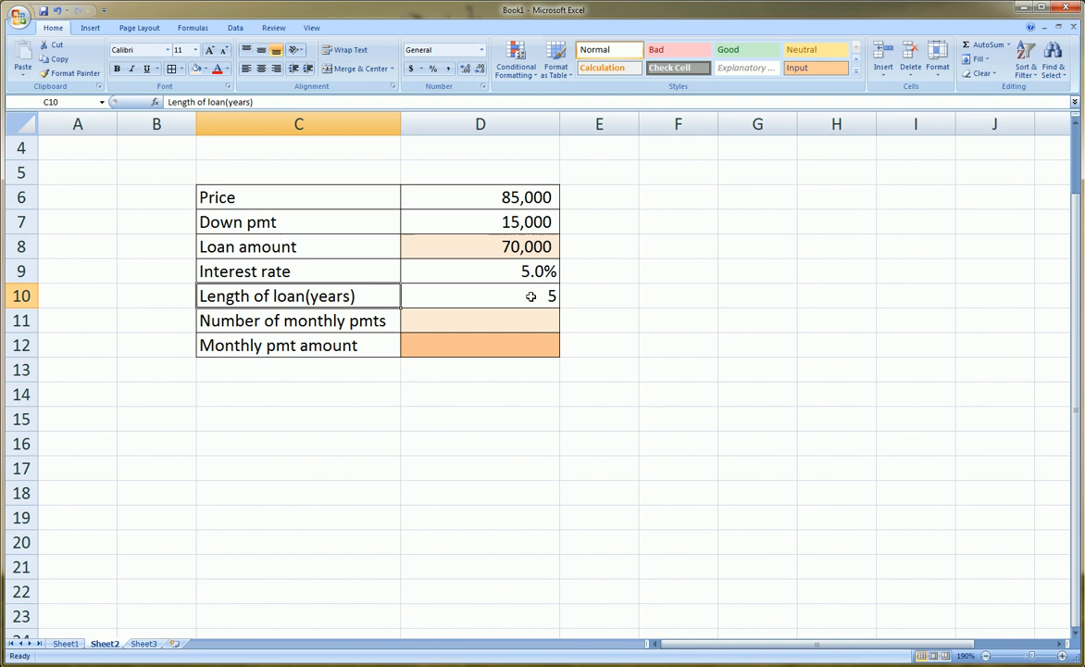
left_click(299, 319)
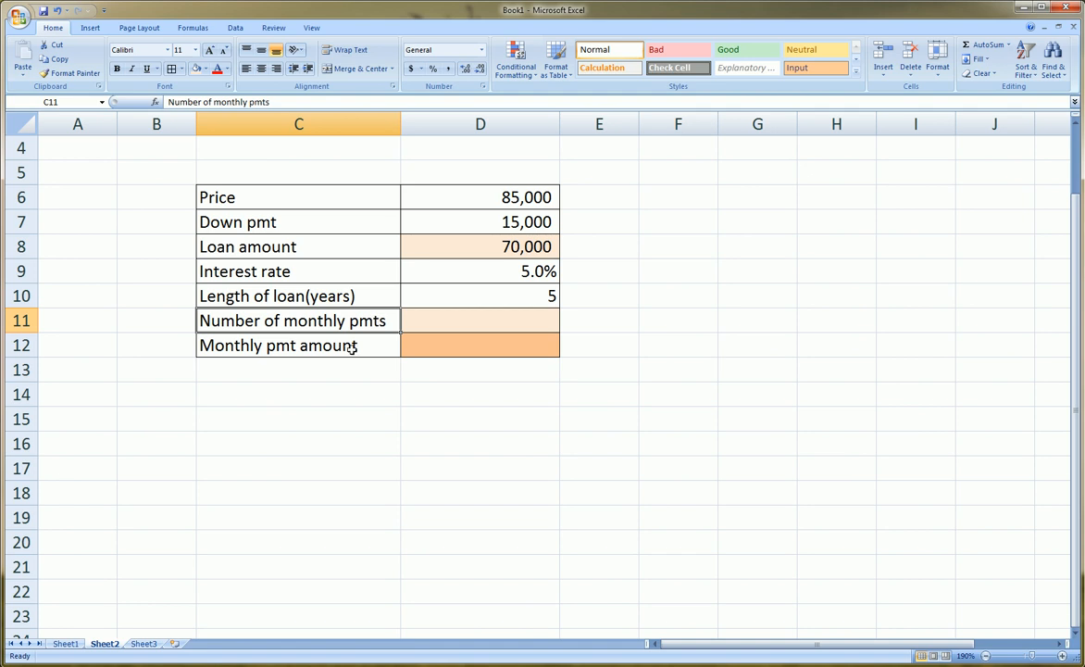
mouse_move(339, 360)
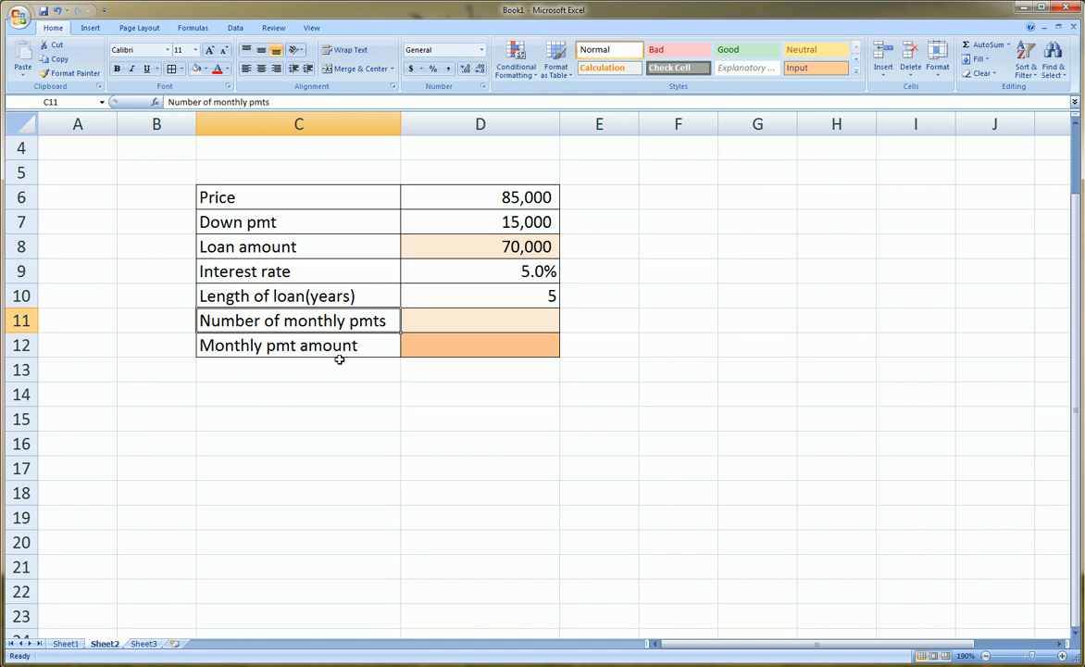
left_click(298, 297)
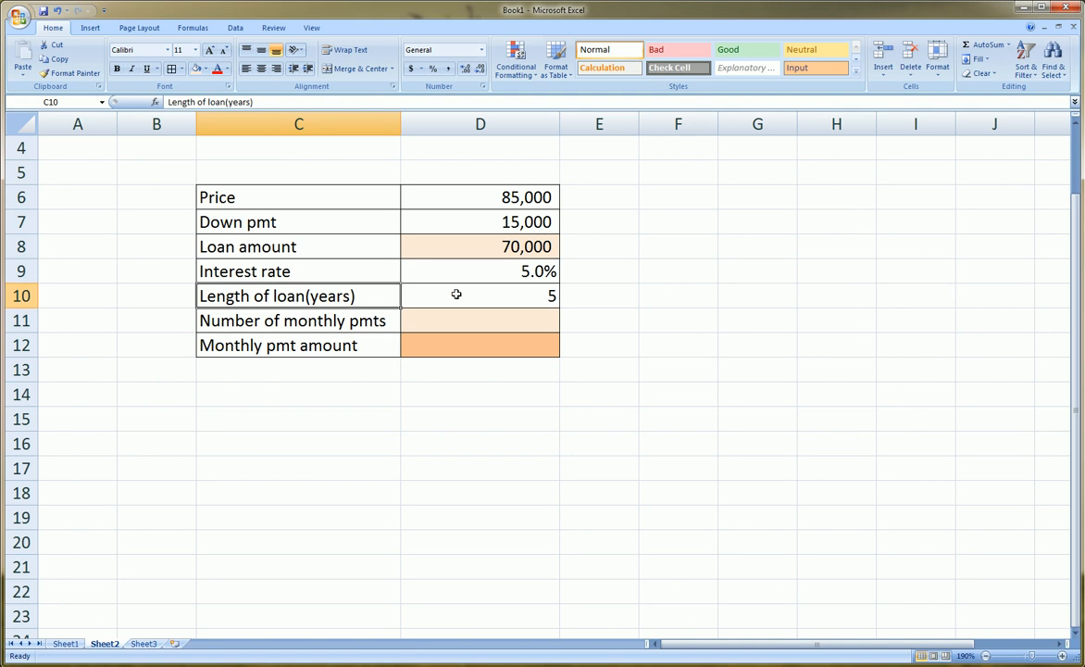
left_click(480, 297)
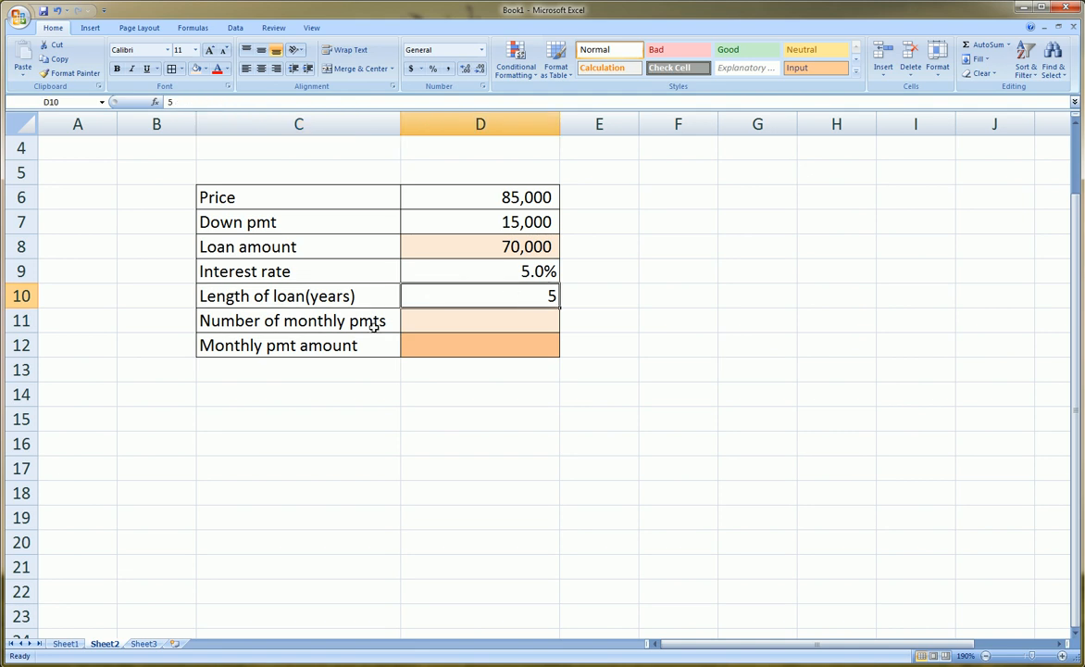
mouse_move(389, 322)
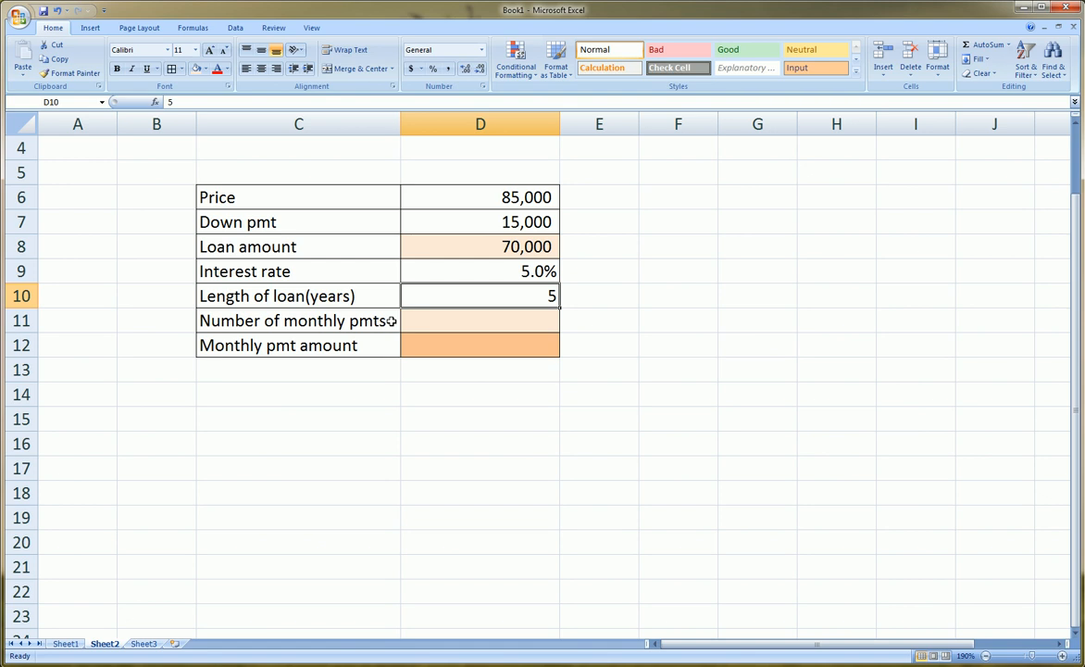
mouse_move(515, 296)
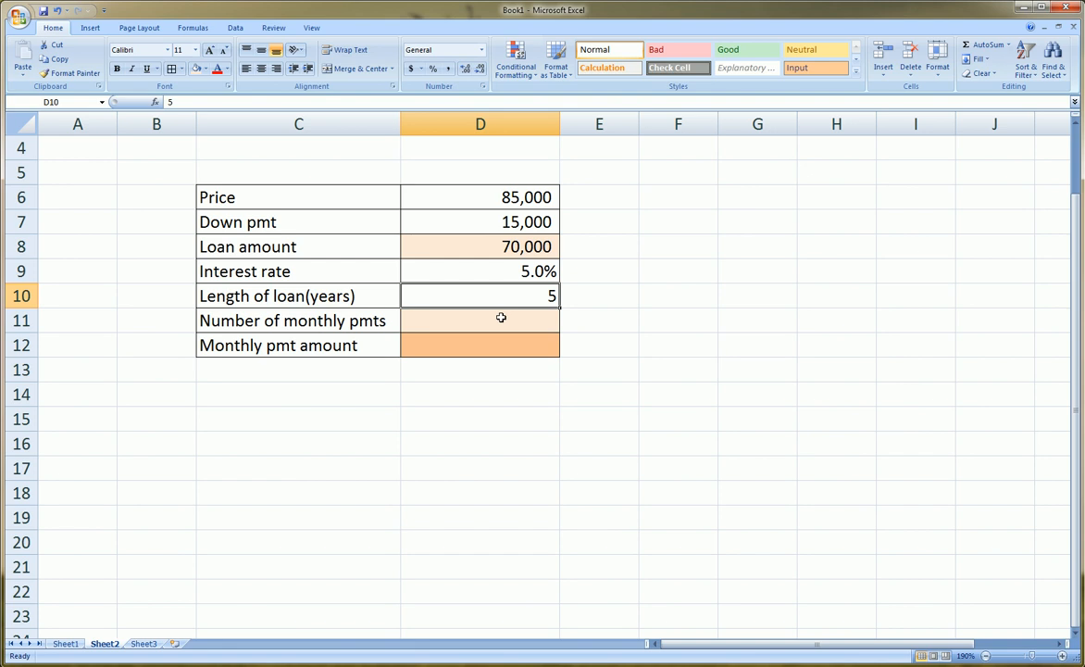
Step: Enter the number of monthly payments in D11 as D10*12, giving 60, and begin D12's formula
type("=")
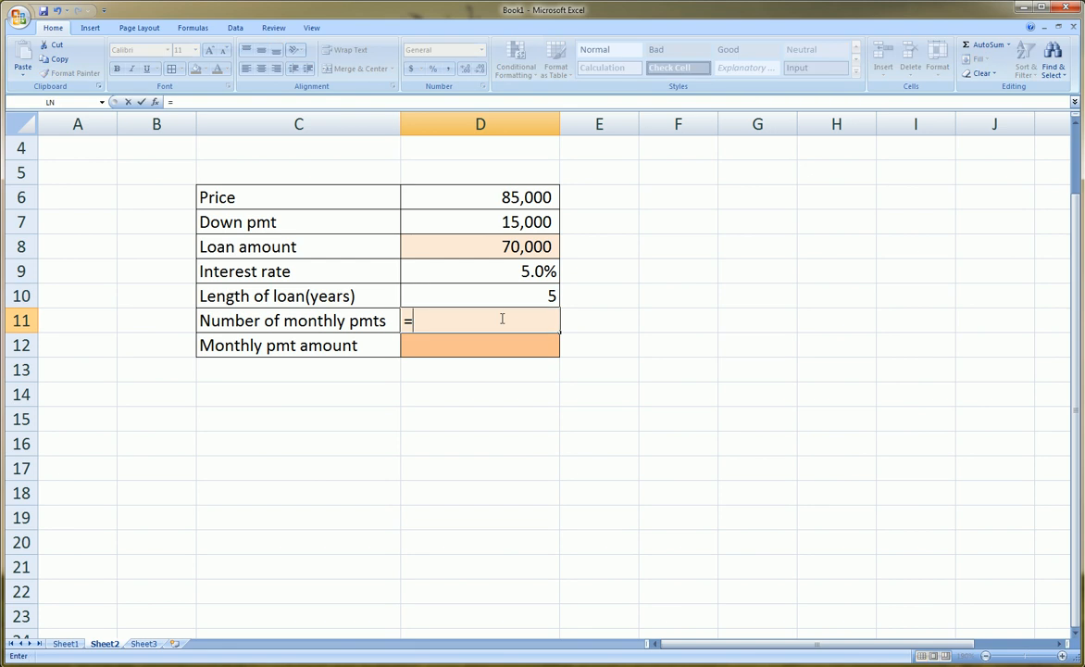
left_click(480, 296)
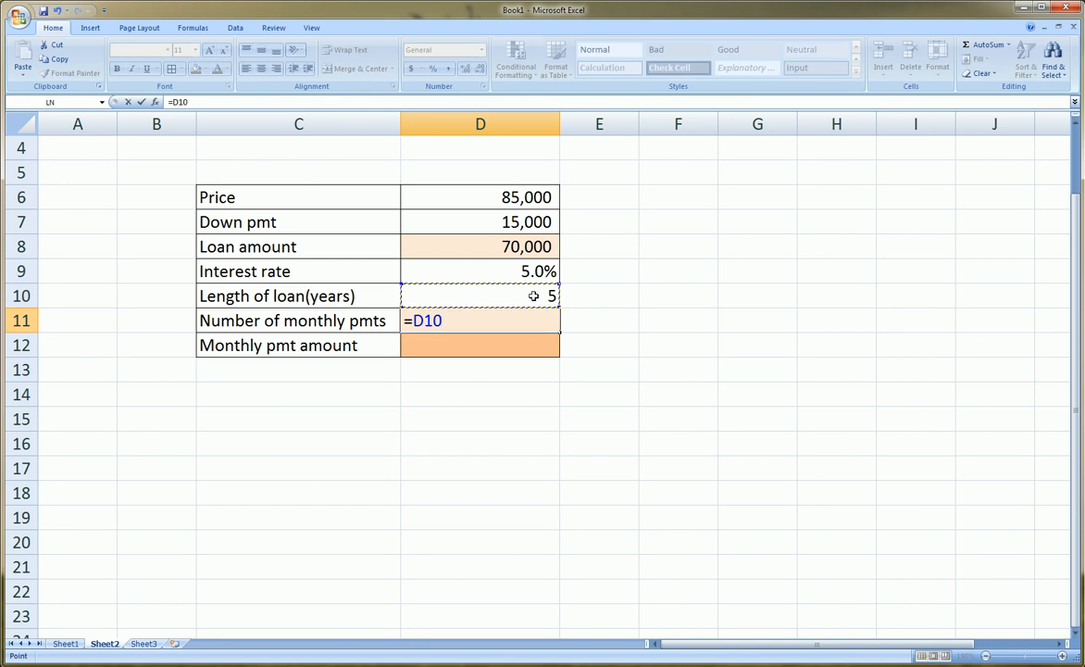
type("*12")
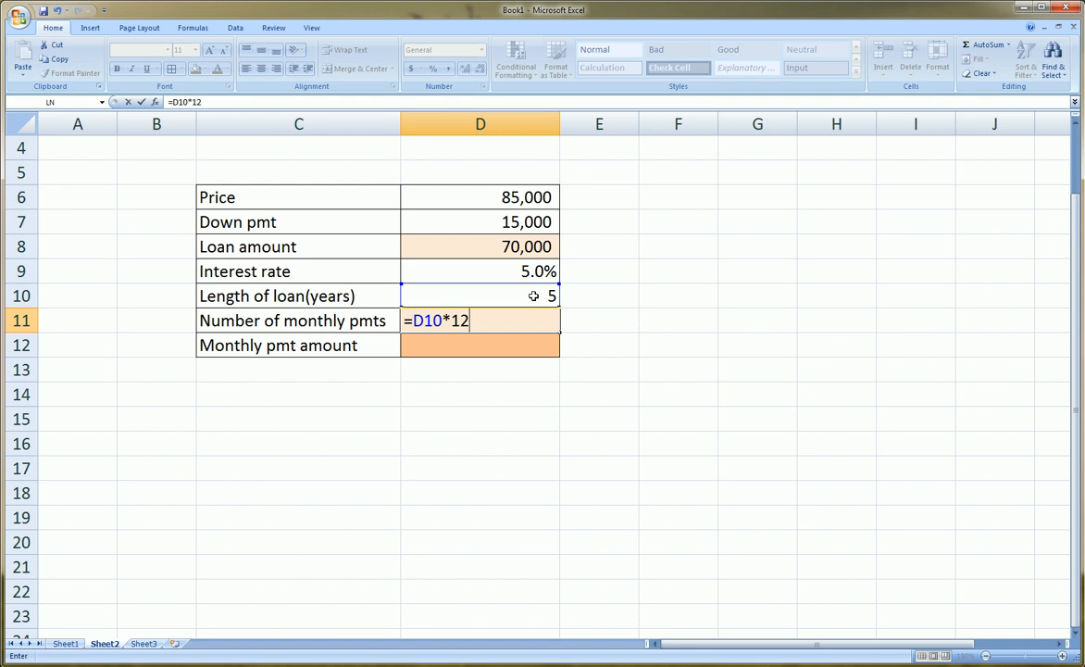
key("Return")
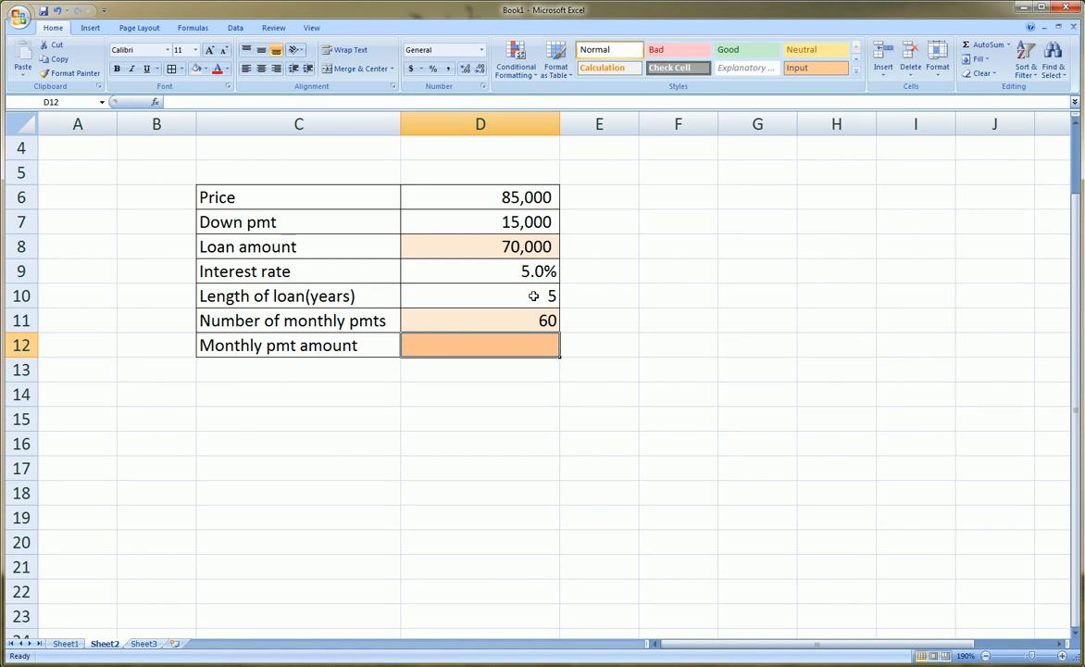
type("=")
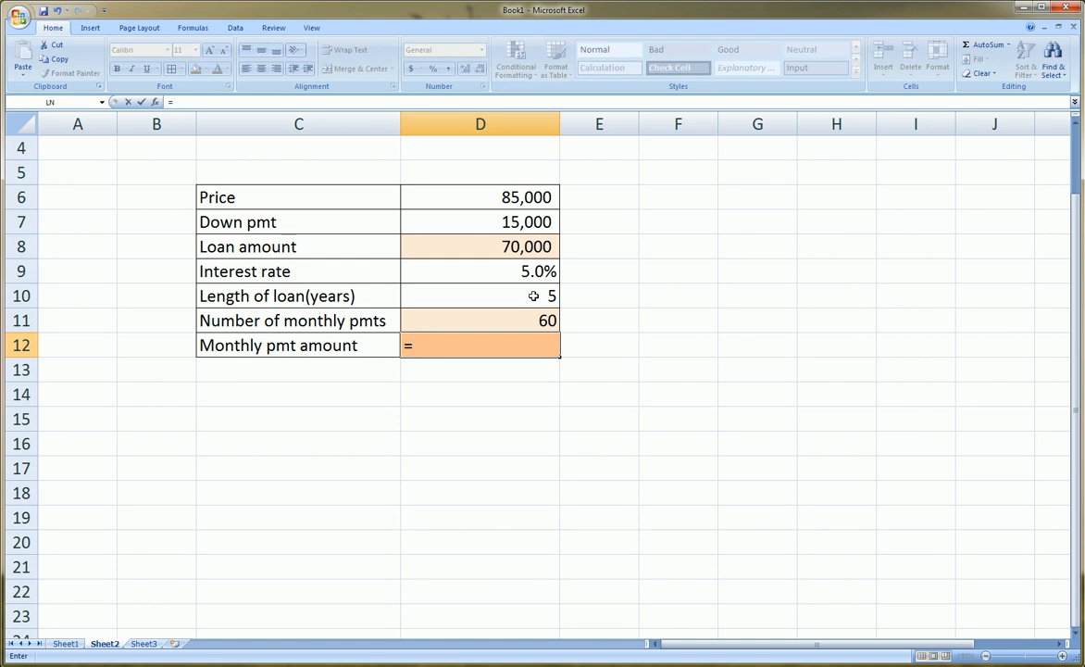
Step: Begin the monthly payment formula in D12 as =pmt(
type("pmt")
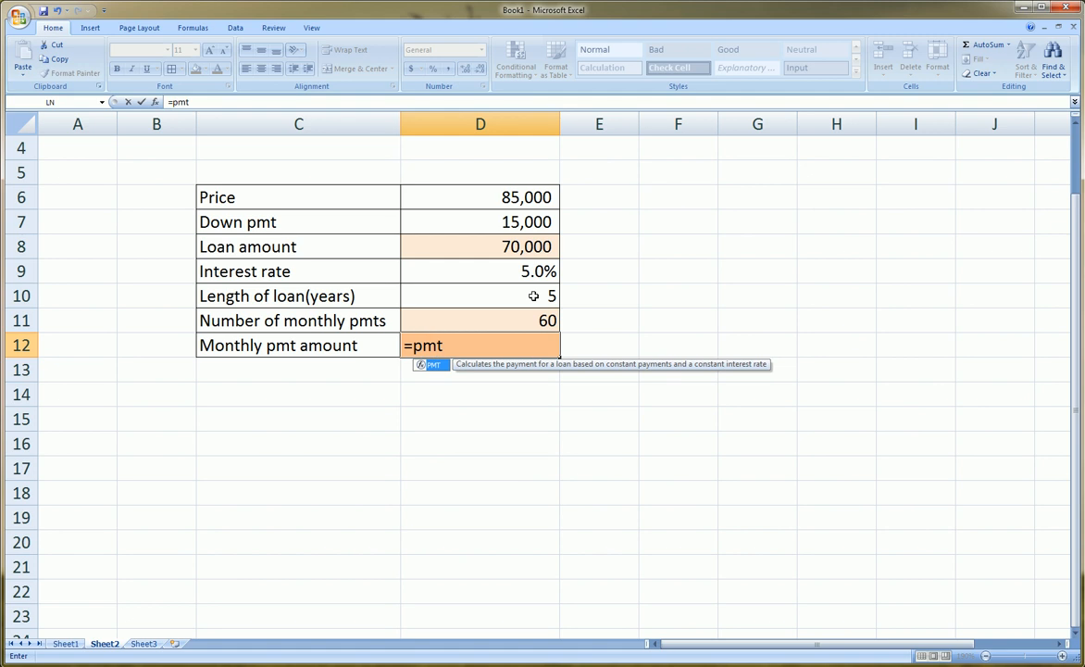
type("(")
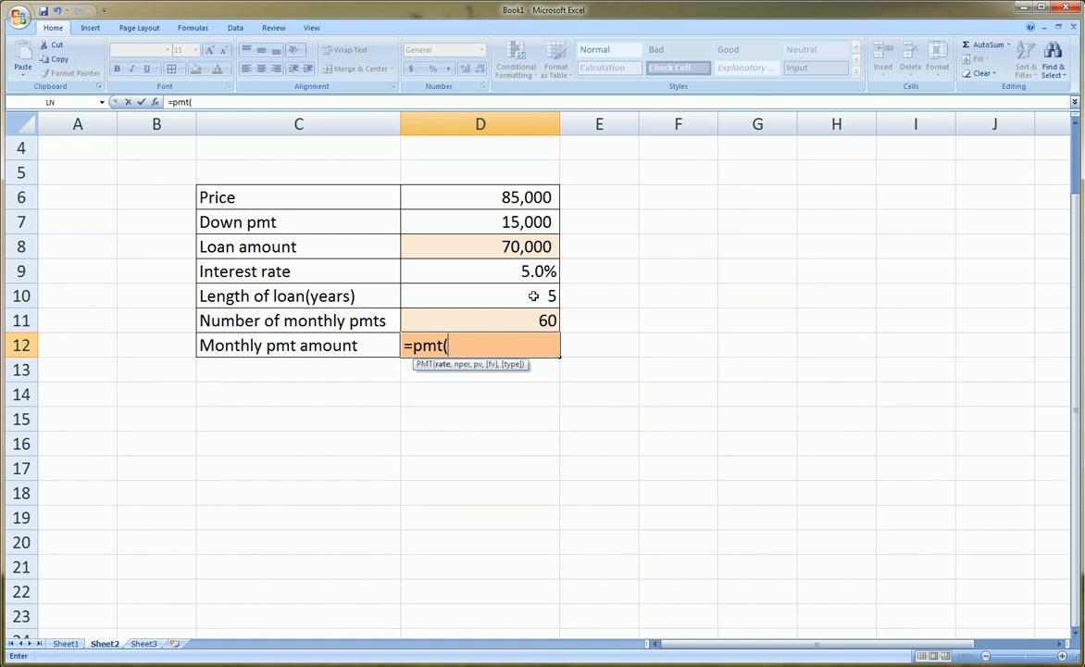
mouse_move(713, 326)
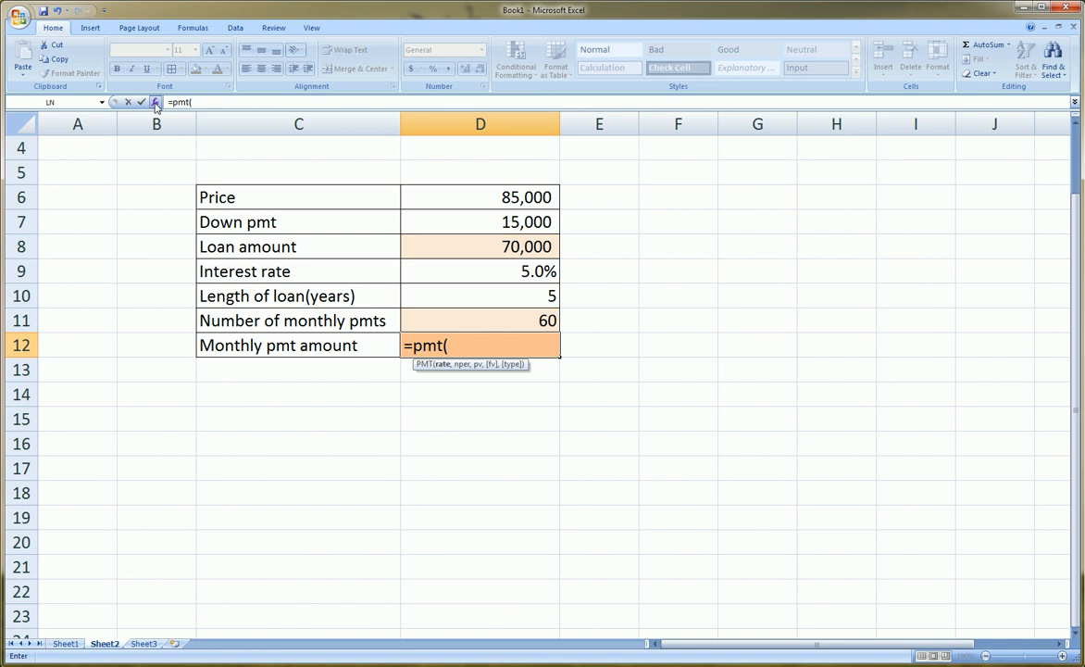
Step: In Function Arguments, set the PMT Rate argument to D9/12
left_click(155, 102)
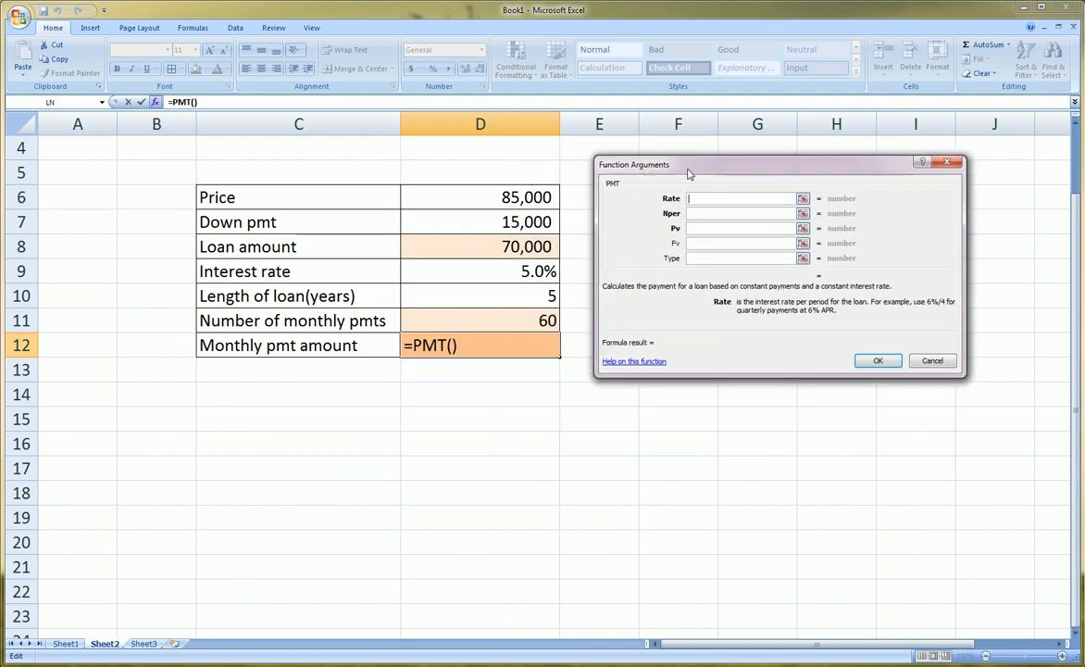
mouse_move(674, 189)
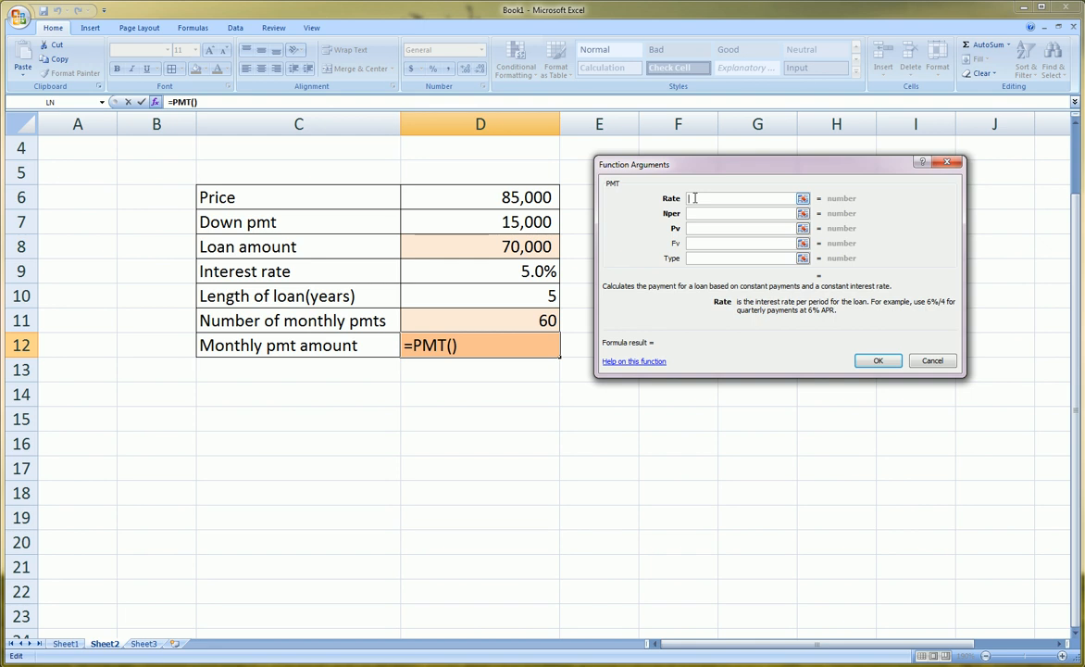
mouse_move(585, 255)
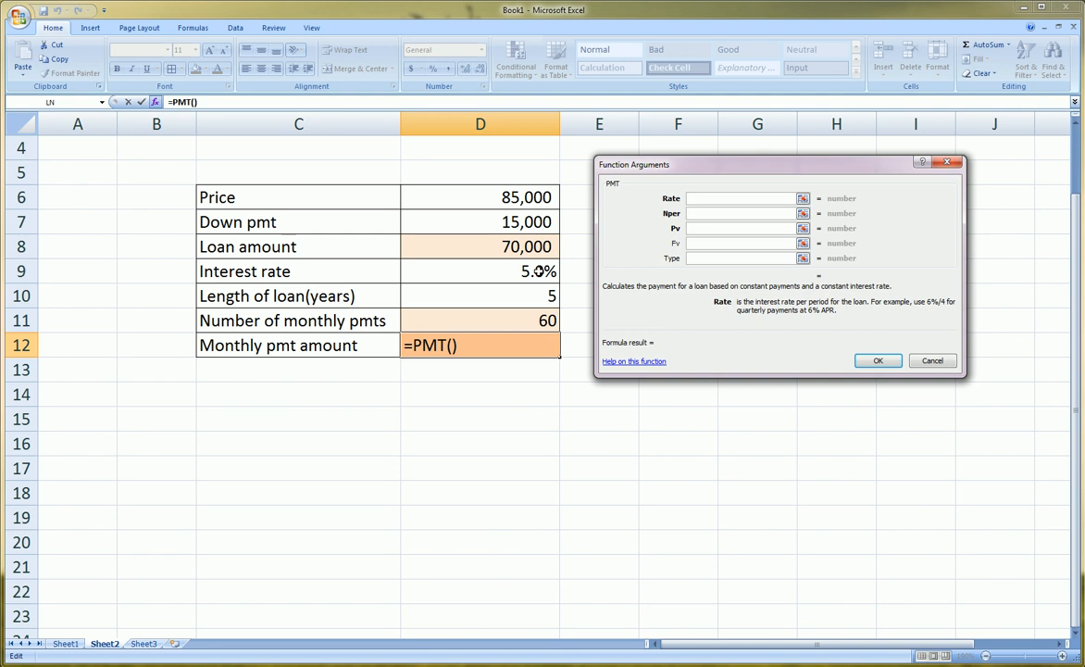
left_click(479, 270)
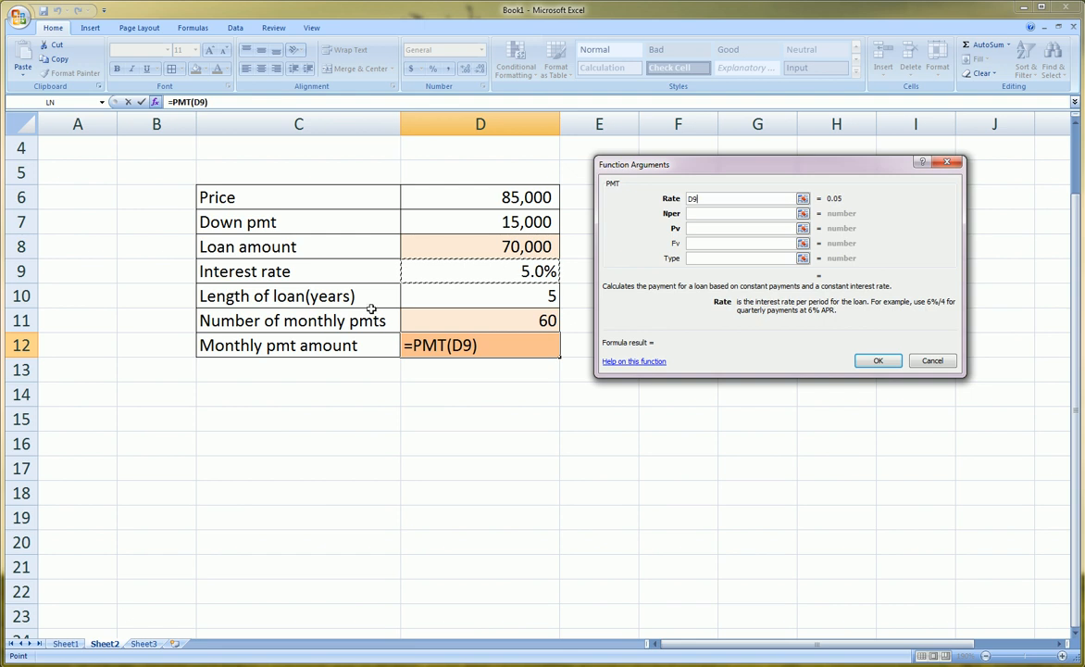
mouse_move(448, 321)
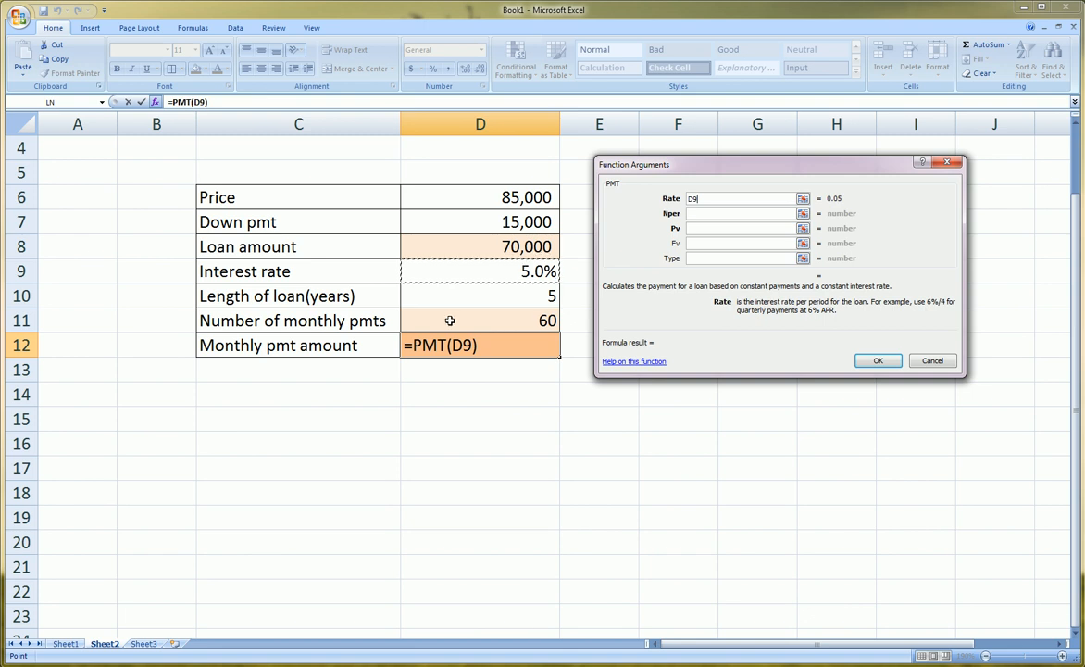
type("/")
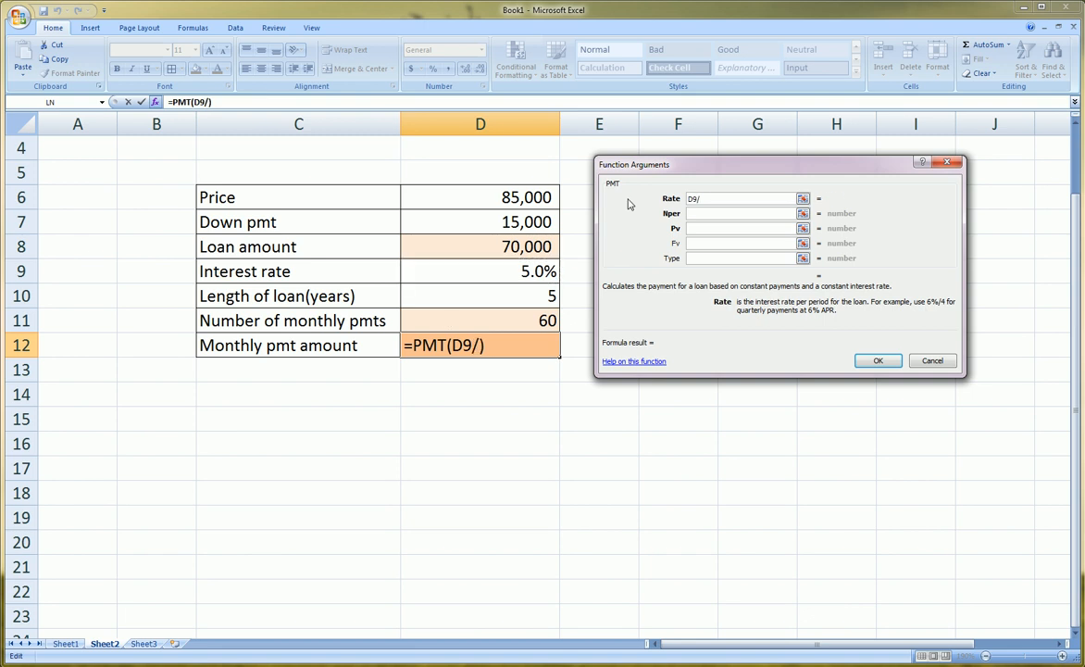
type("12")
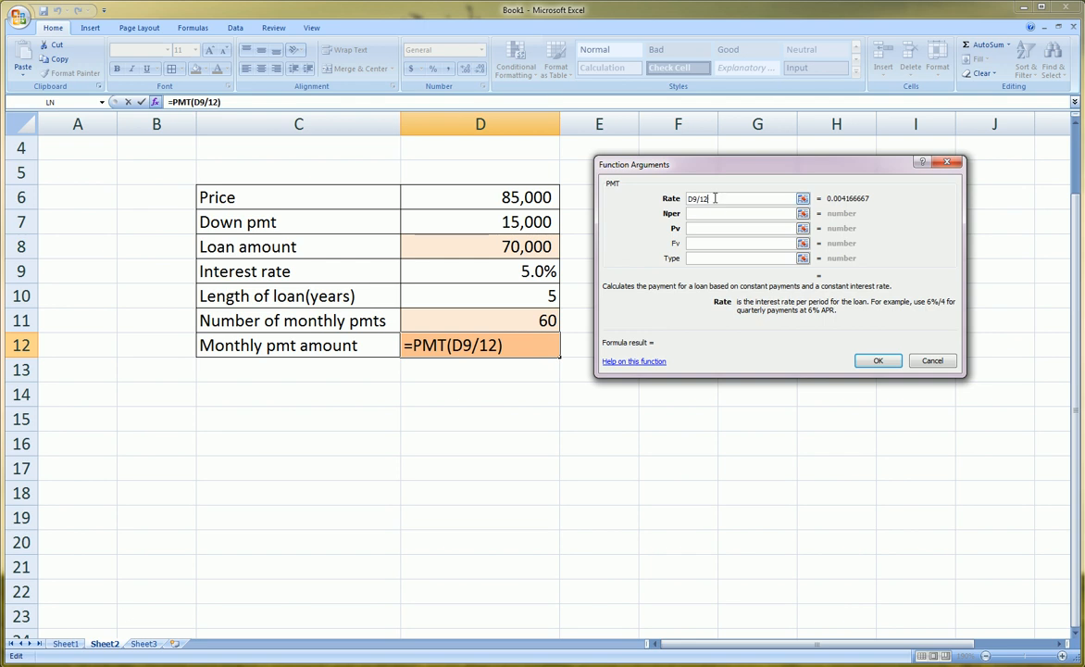
key("Backspace")
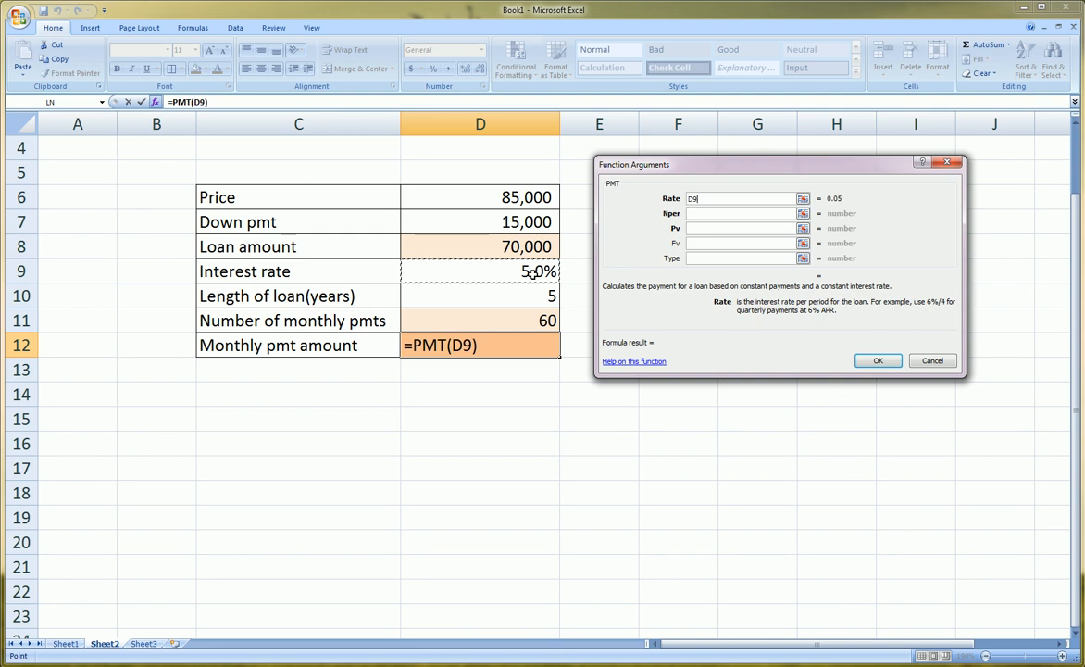
type("/12")
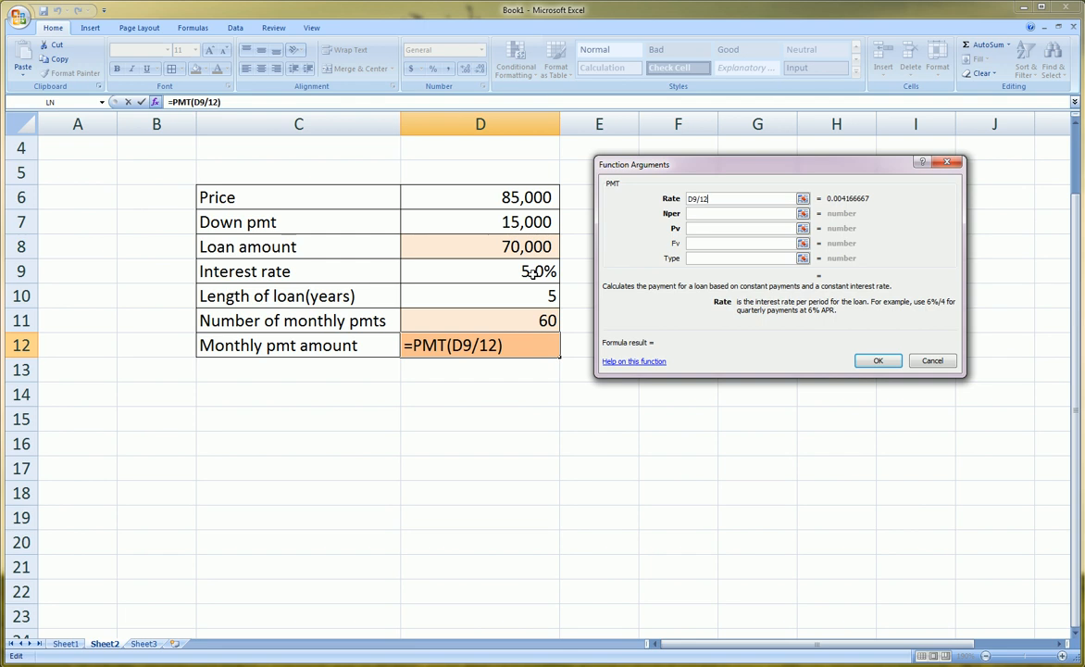
left_click(741, 213)
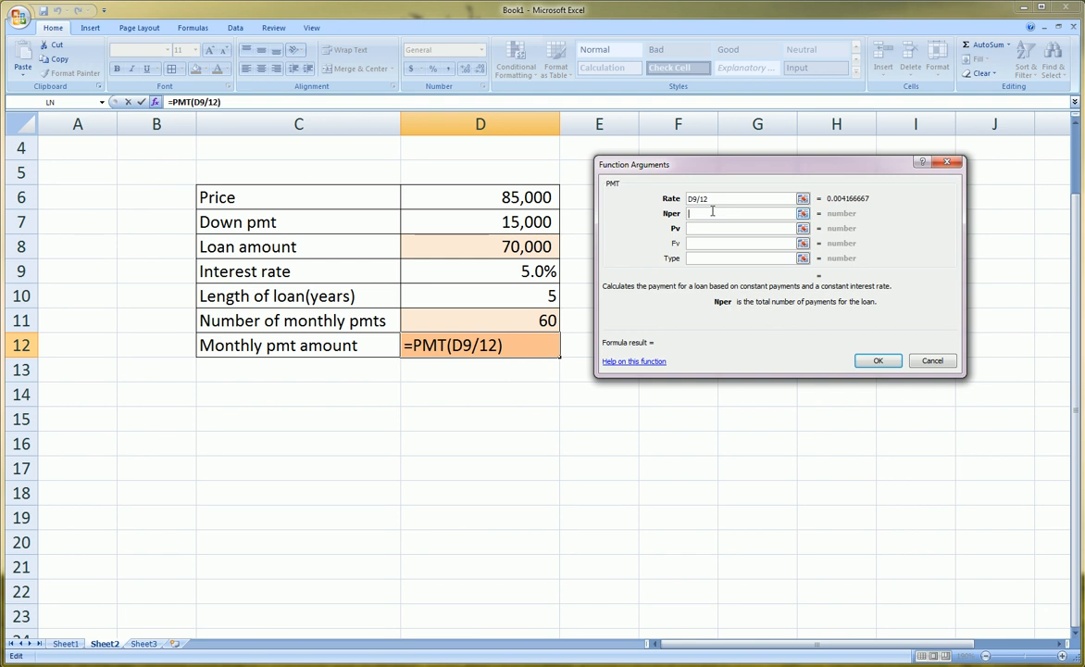
mouse_move(815, 316)
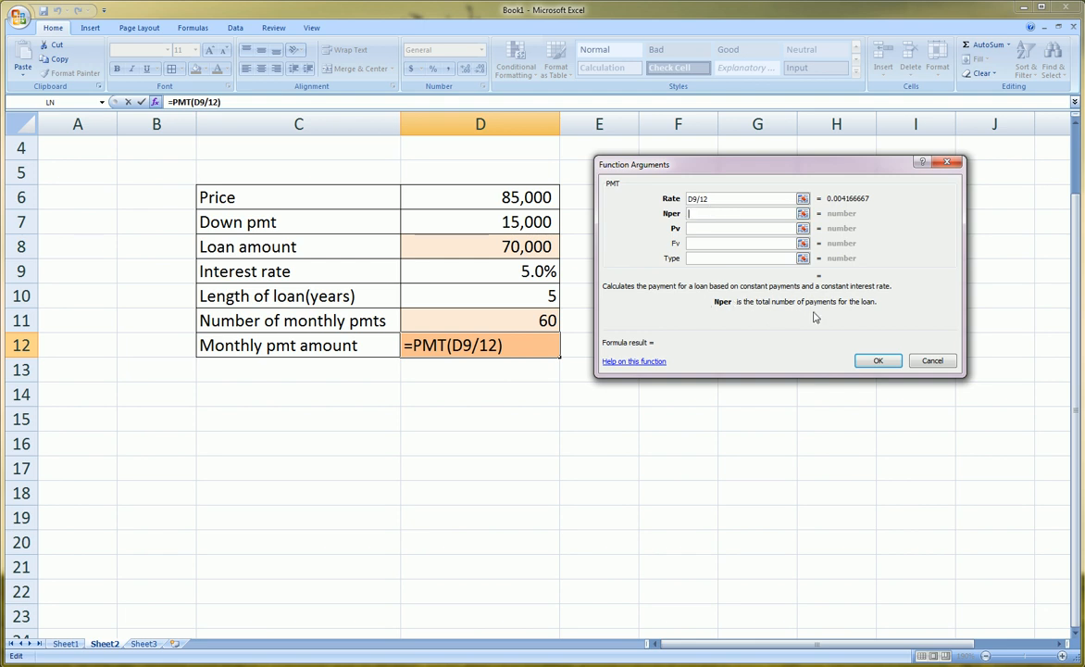
mouse_move(730, 309)
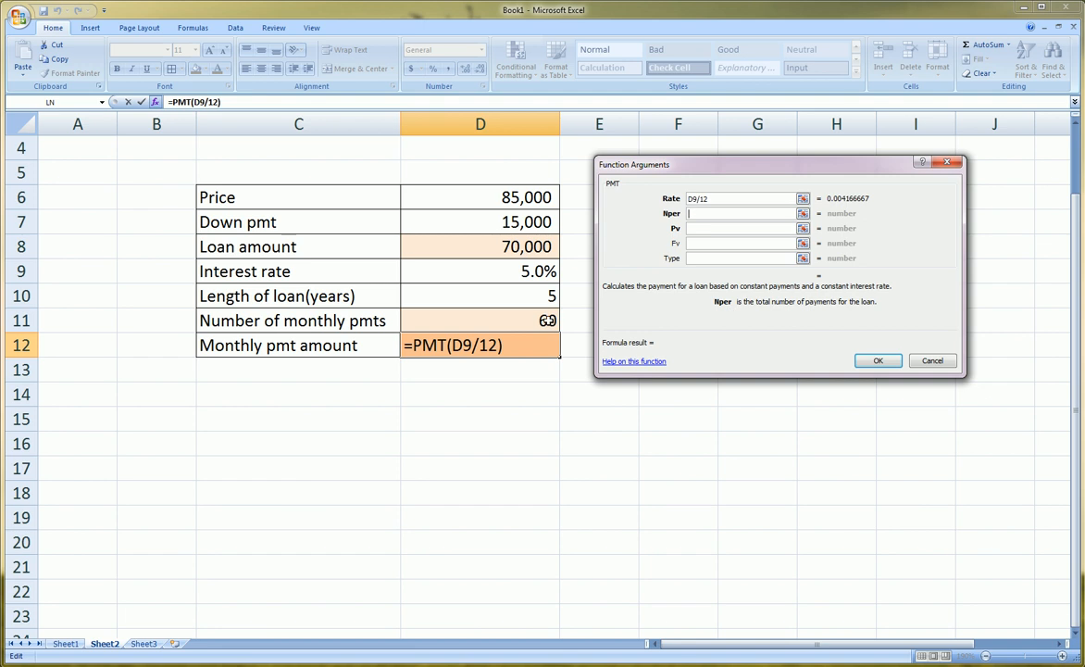
Step: Set the PMT Nper argument to the 60 monthly payments in D11
left_click(479, 319)
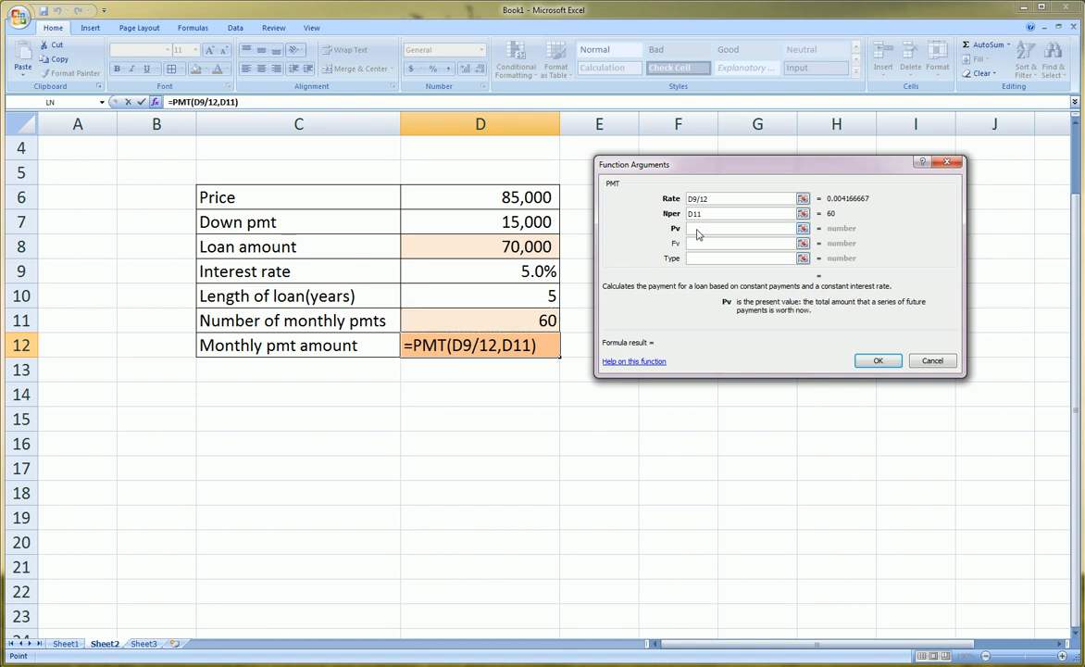
left_click(741, 230)
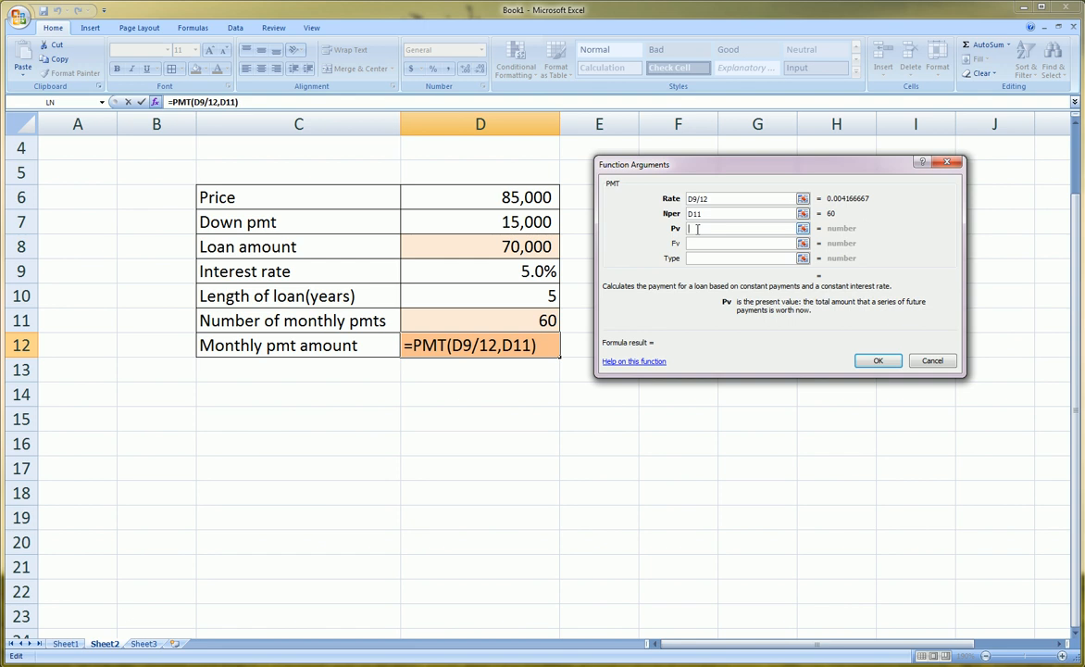
Step: Set the PMT Pv argument to the negative loan amount, -D8, giving about 1,320.99
type("-")
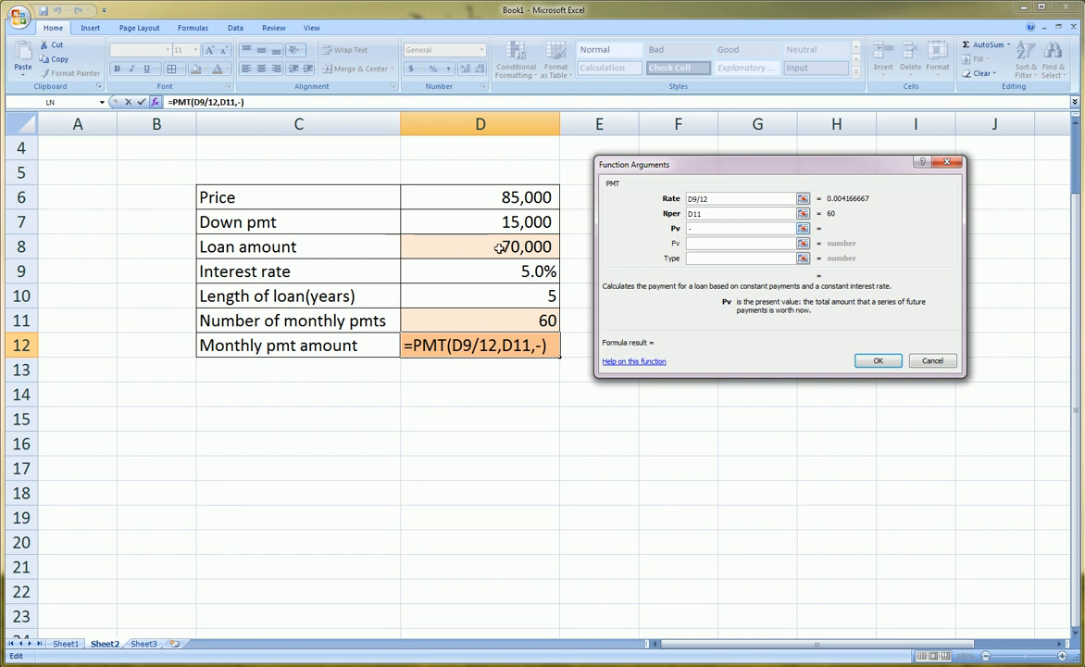
left_click(480, 246)
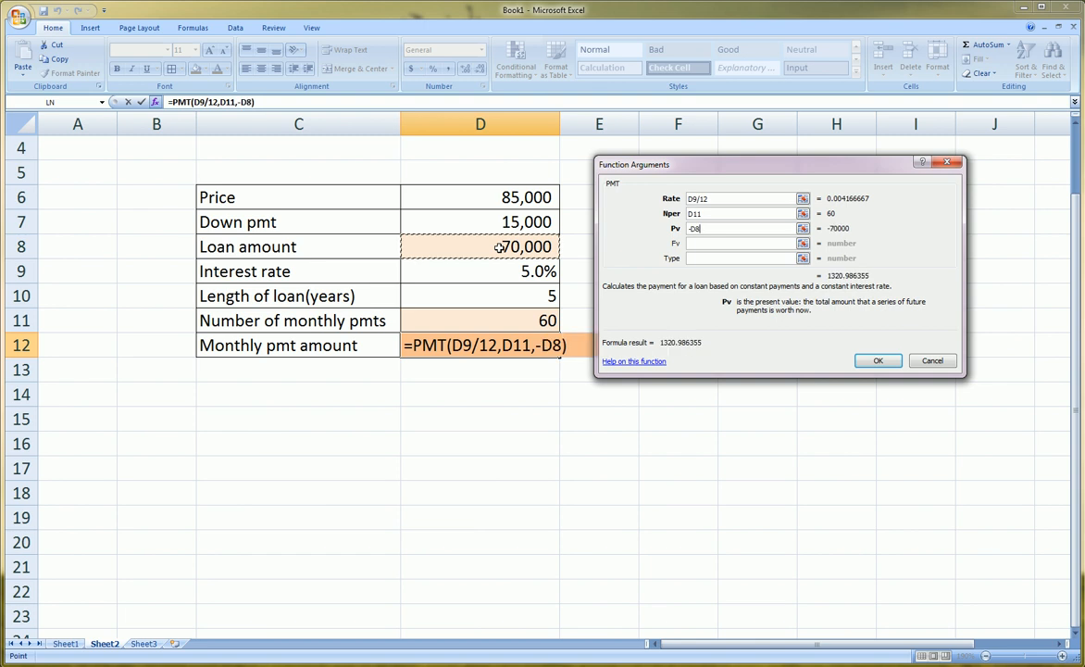
mouse_move(527, 246)
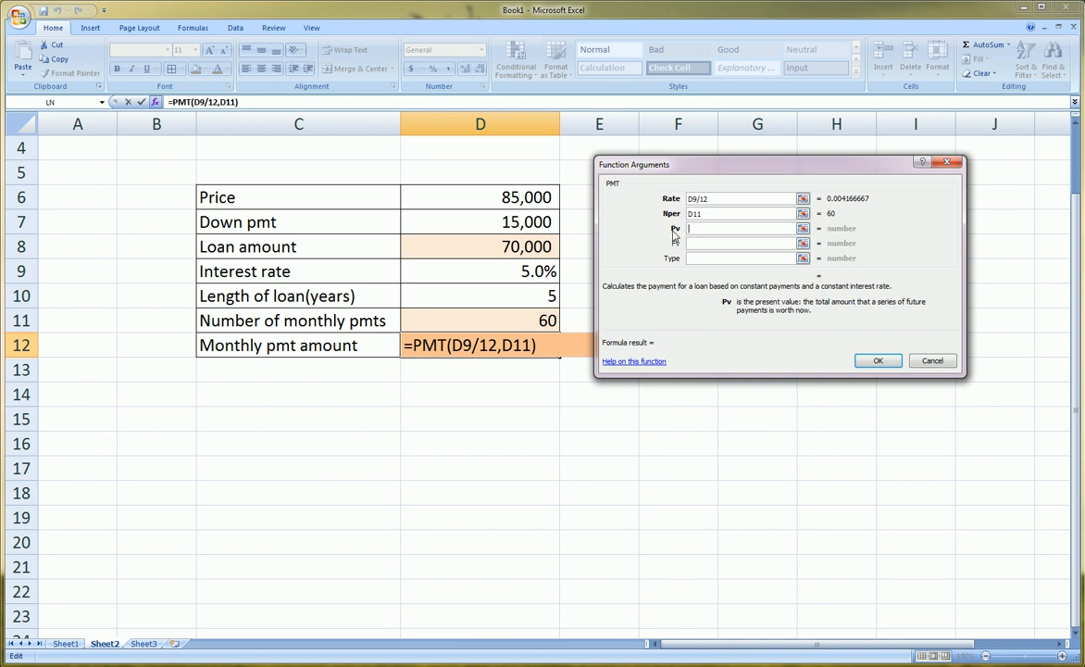
type("-D8")
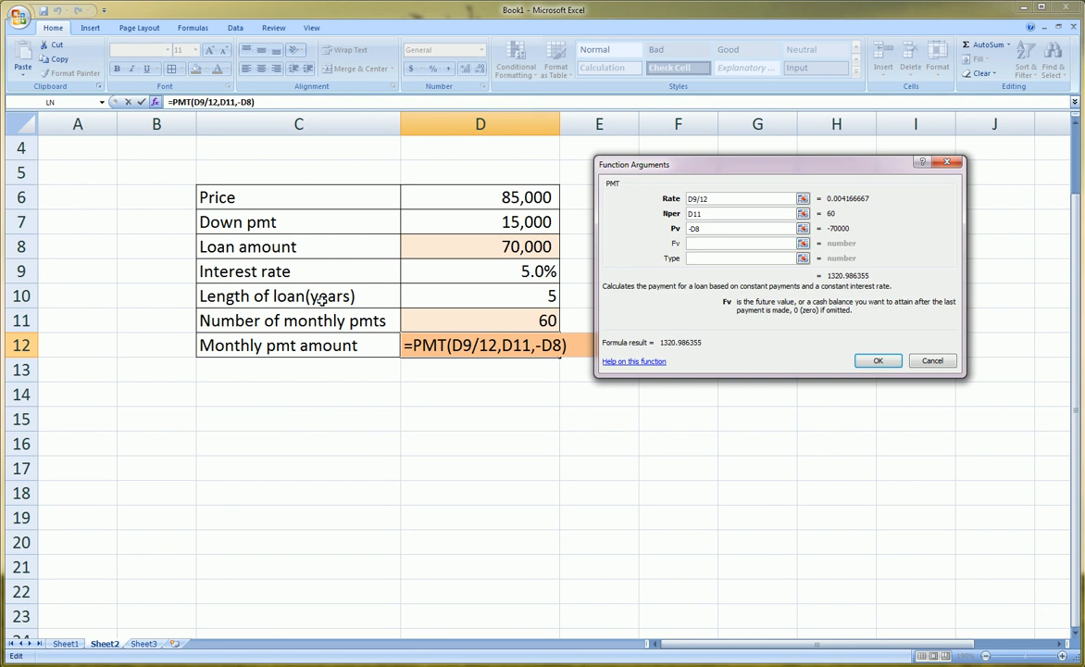
mouse_move(663, 271)
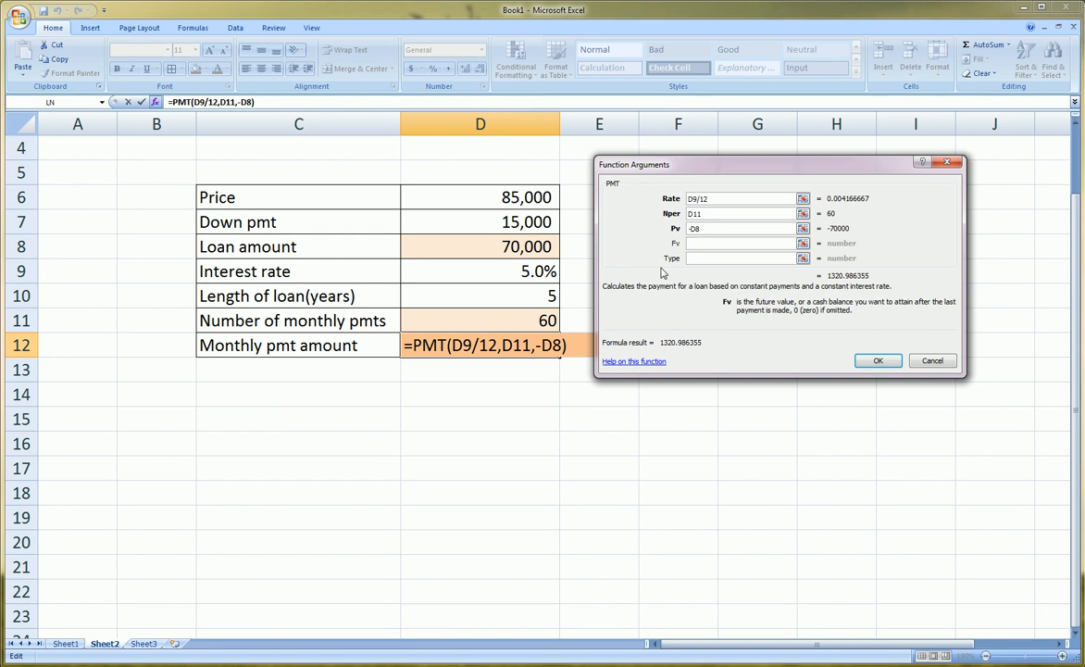
left_click(741, 243)
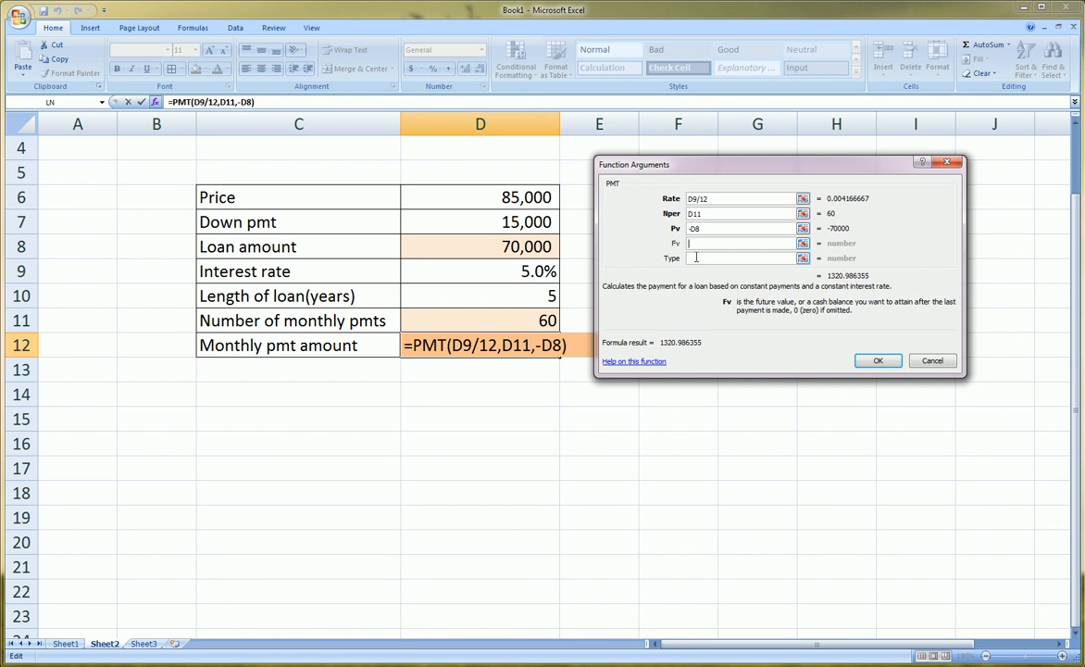
left_click(740, 257)
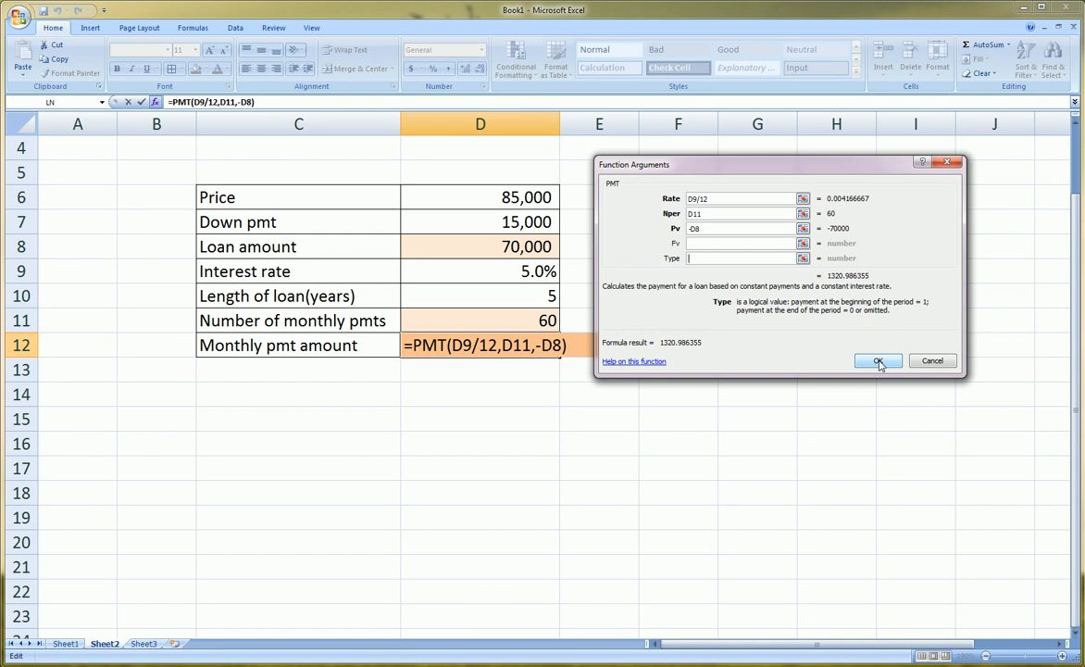
Step: Confirm Function Arguments so D12 shows the monthly payment $1,320.99
left_click(878, 359)
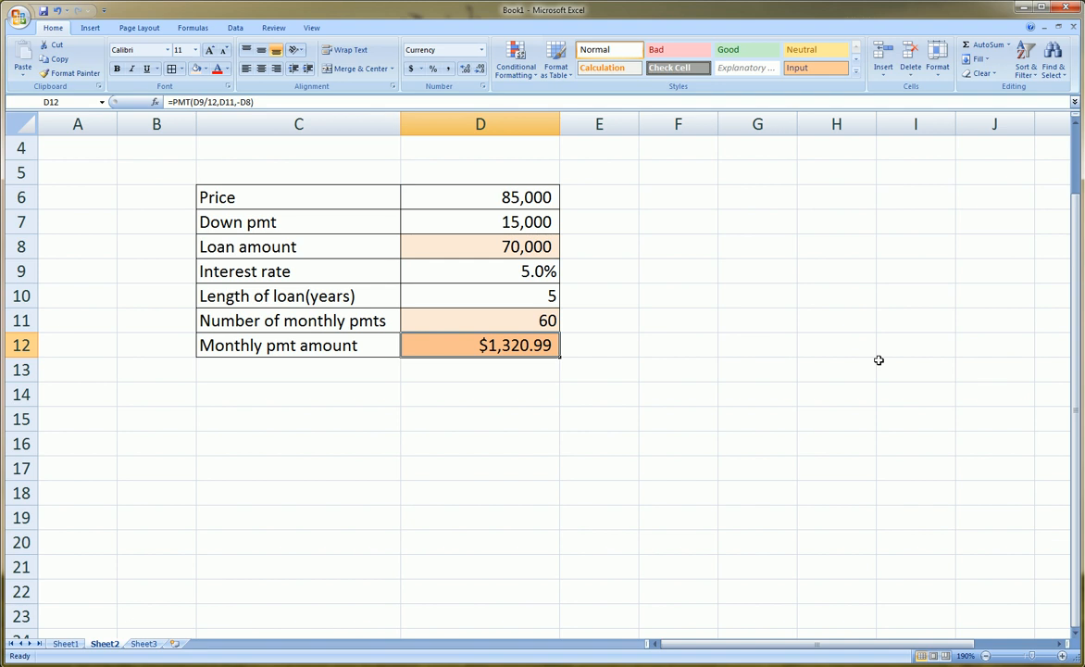
mouse_move(518, 361)
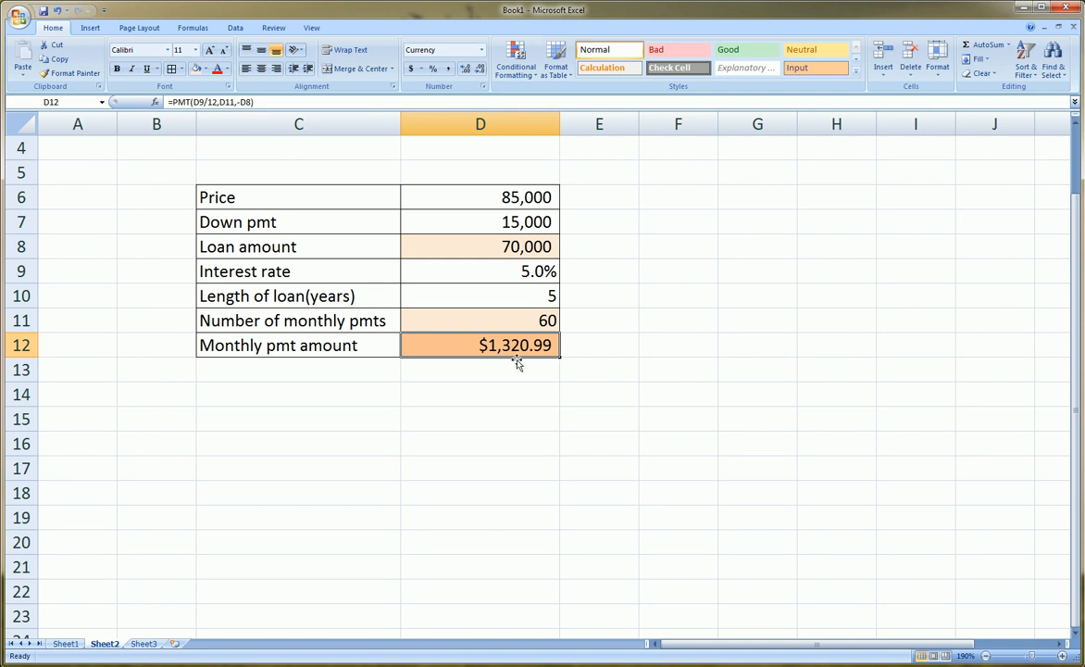
mouse_move(541, 362)
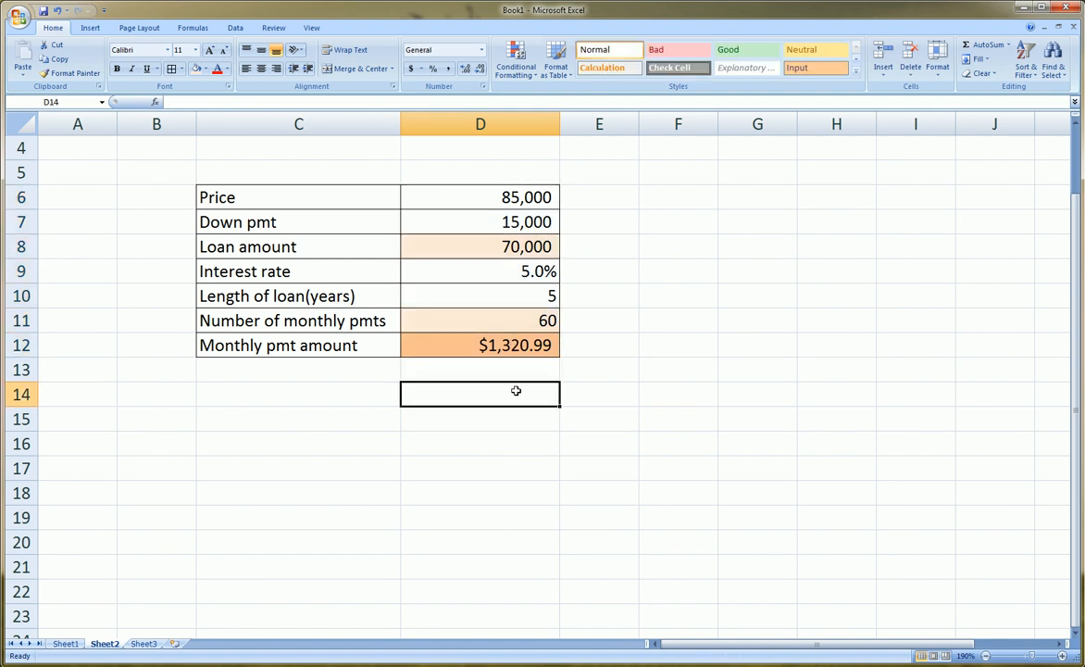
Step: Enter a total in D14 as =60*D12, showing $79,259.18 paid over the loan
type("=")
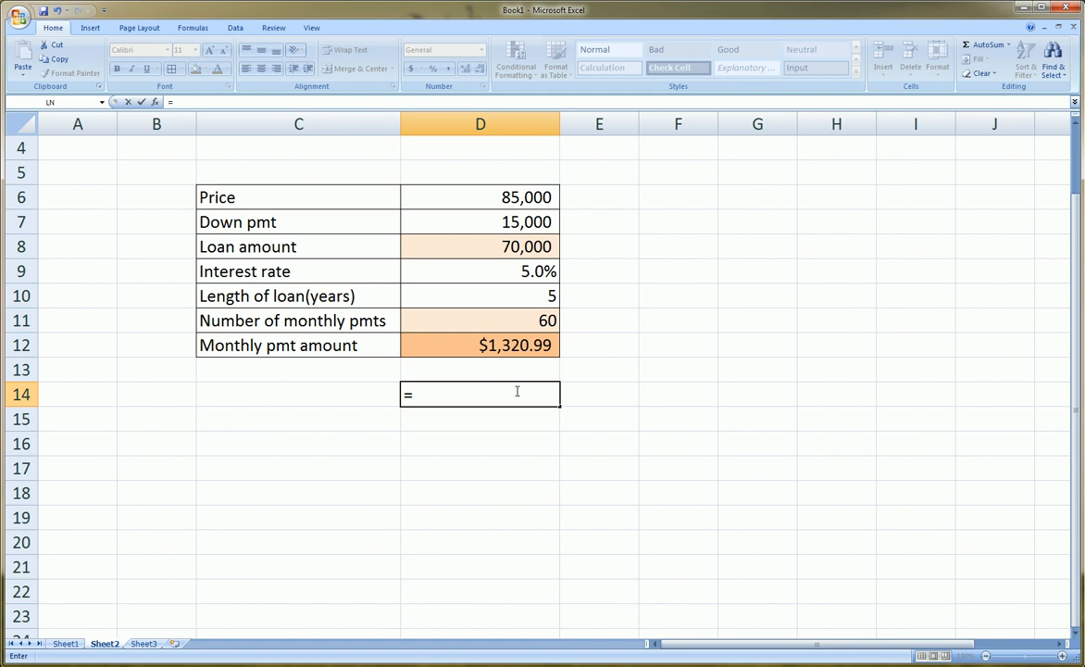
type("60")
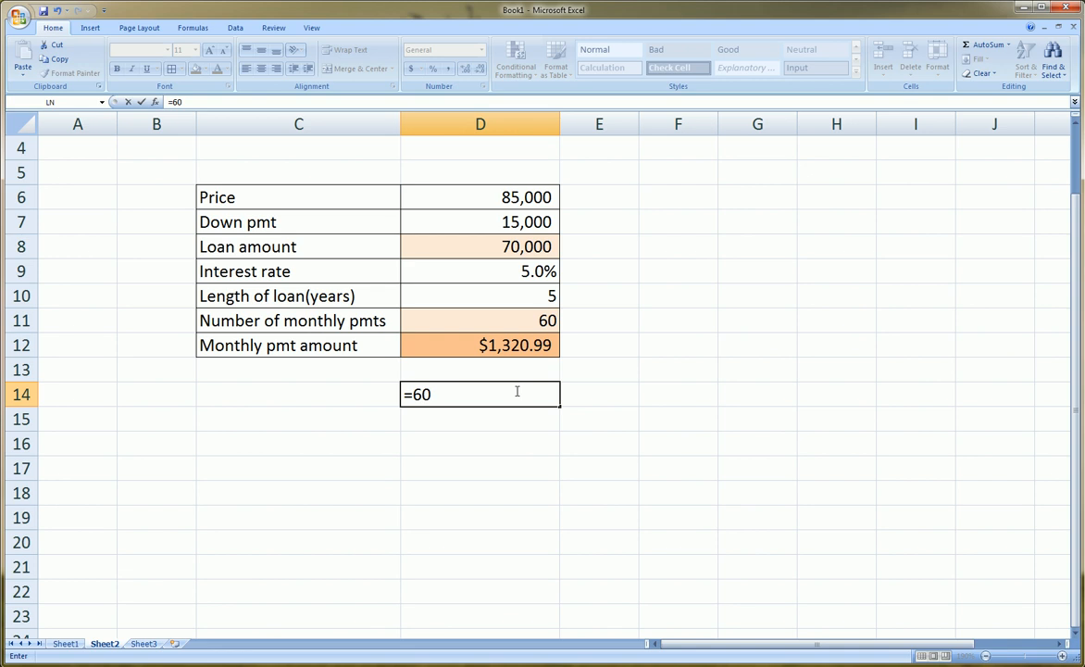
type("*")
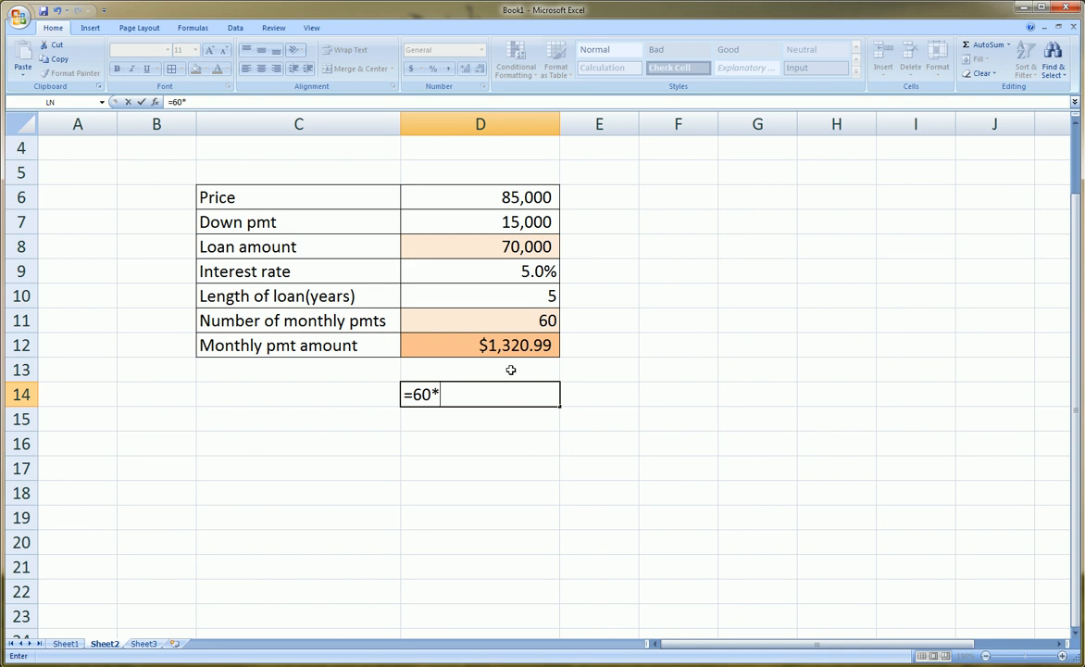
left_click(479, 344)
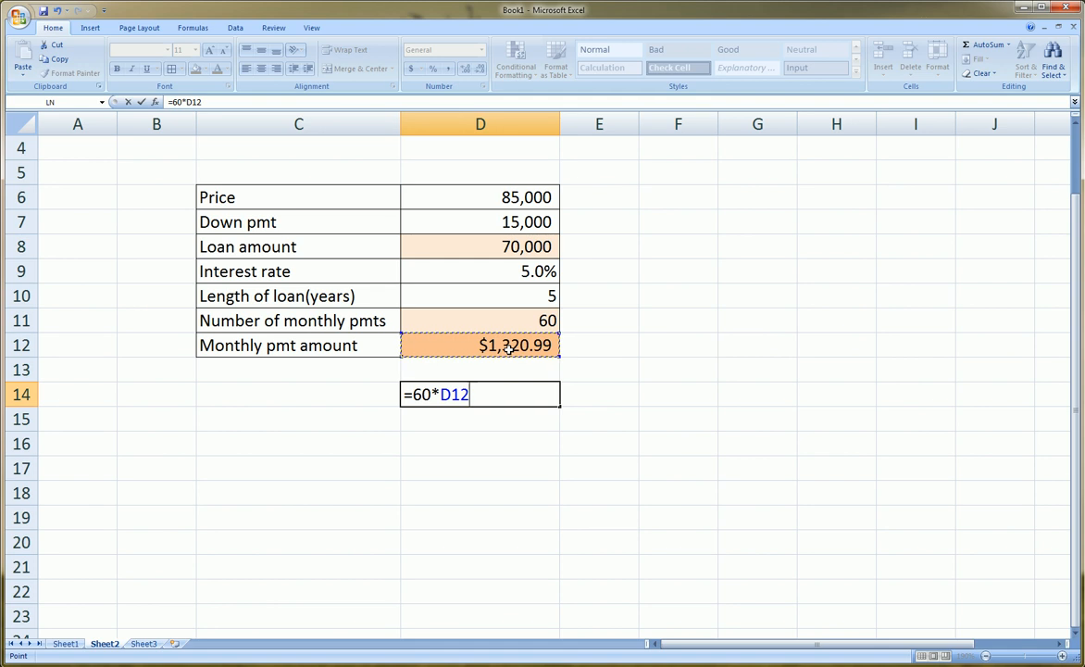
key("Return")
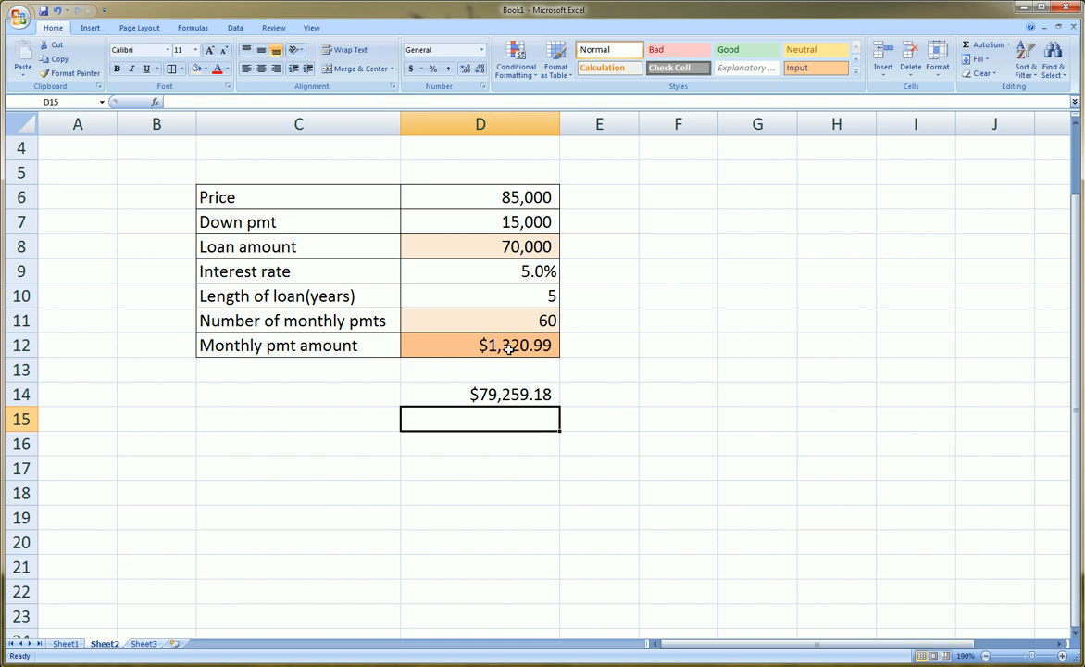
Step: Review the total payment formula in D14 and the loan amount formula in D8
left_click(479, 393)
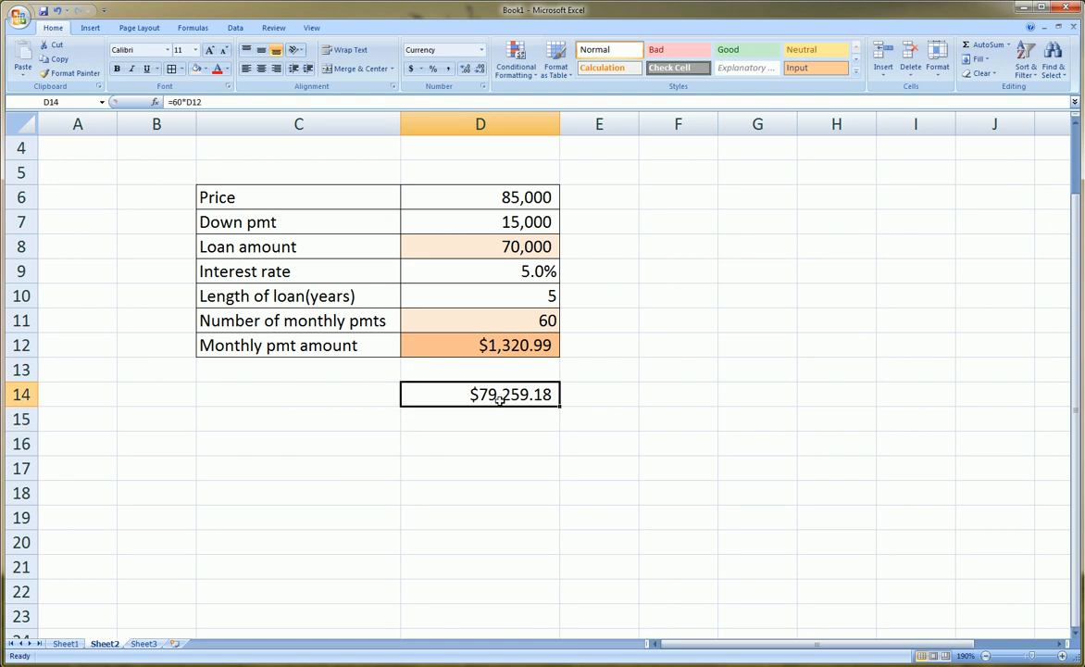
mouse_move(497, 452)
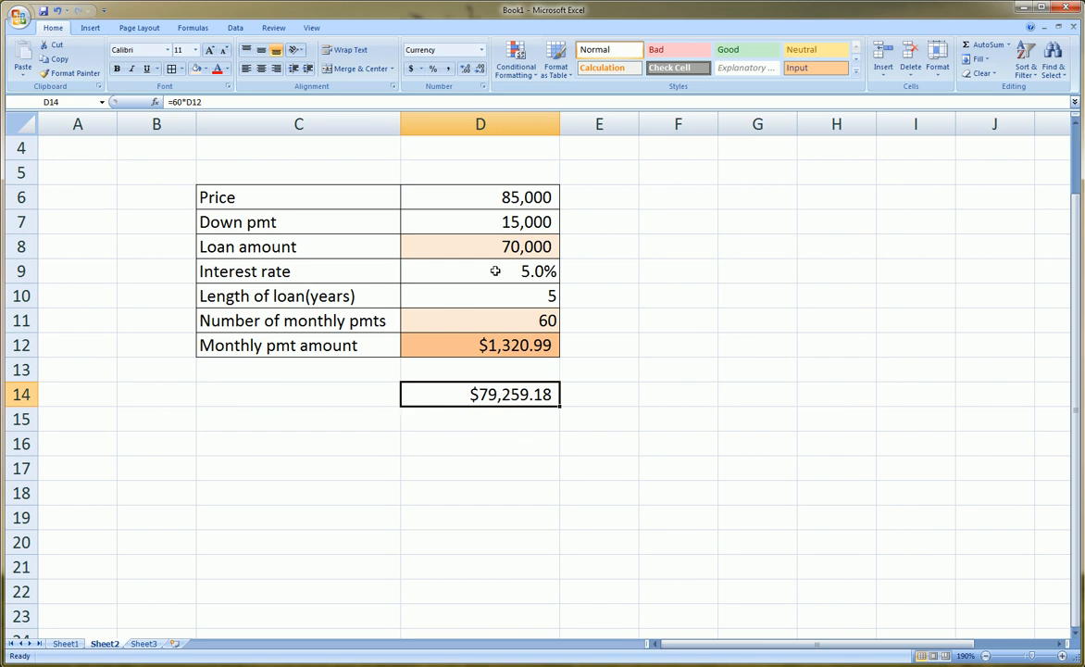
left_click(479, 246)
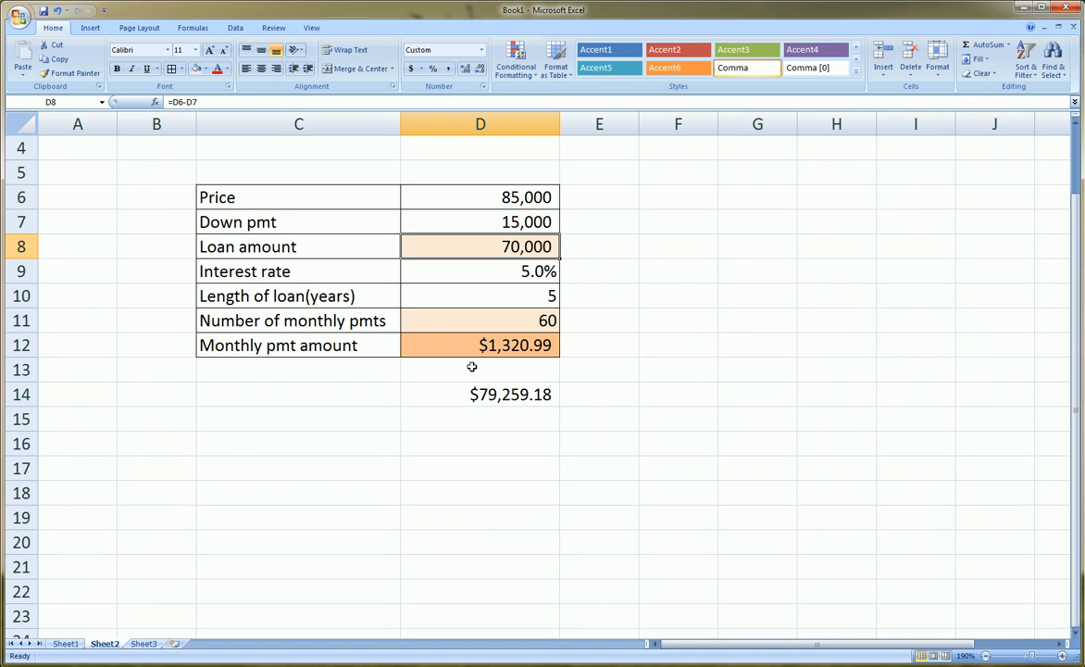
left_click(479, 393)
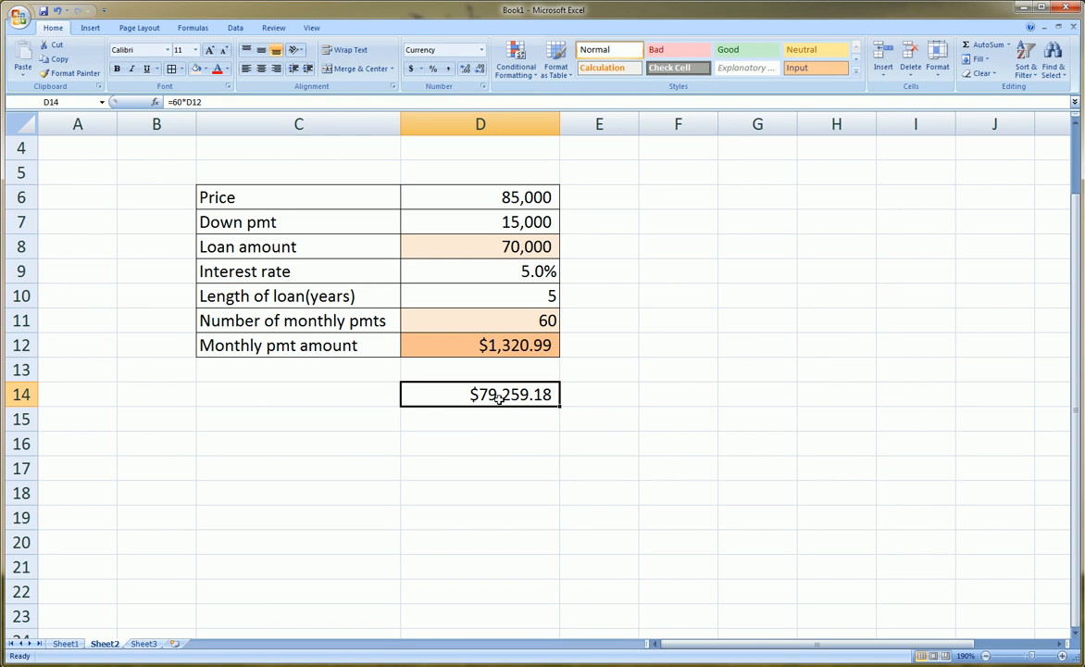
mouse_move(515, 411)
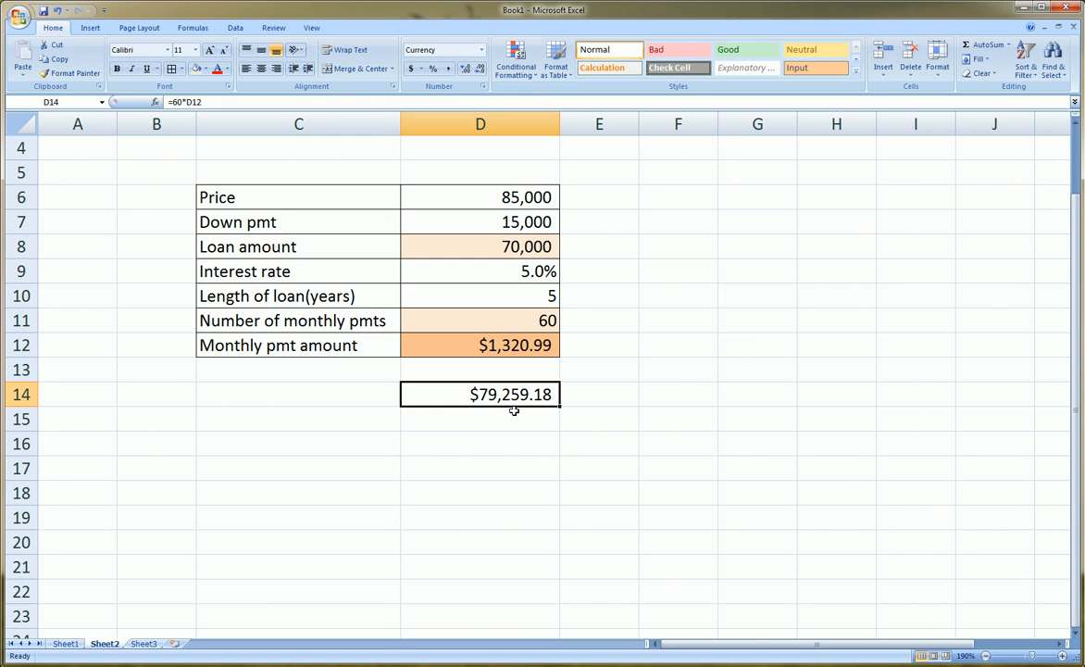